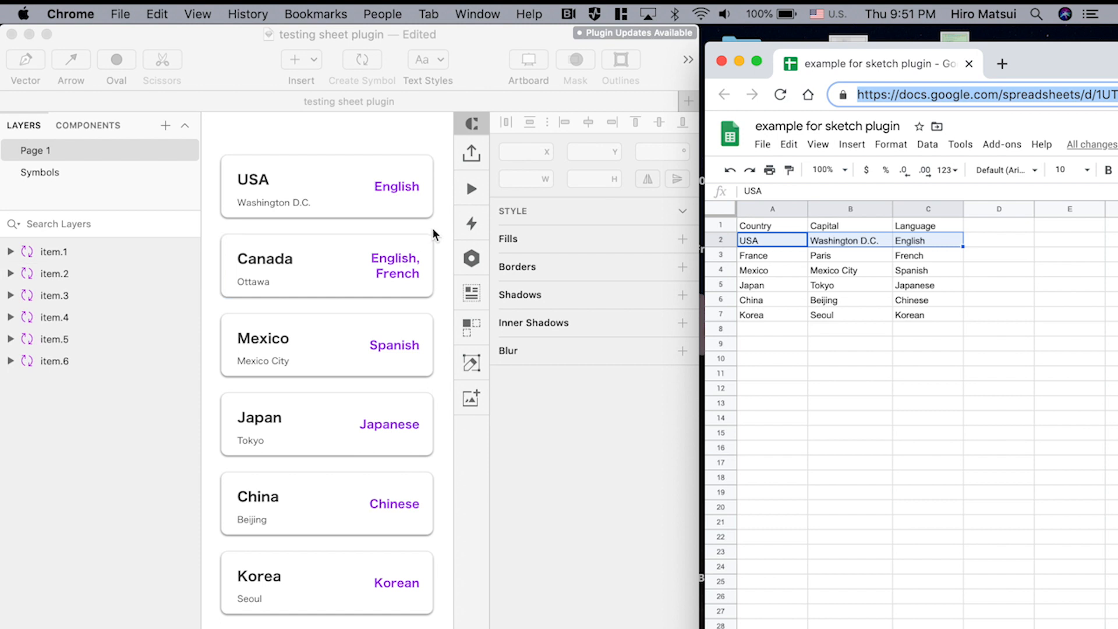
mouse_move(760, 329)
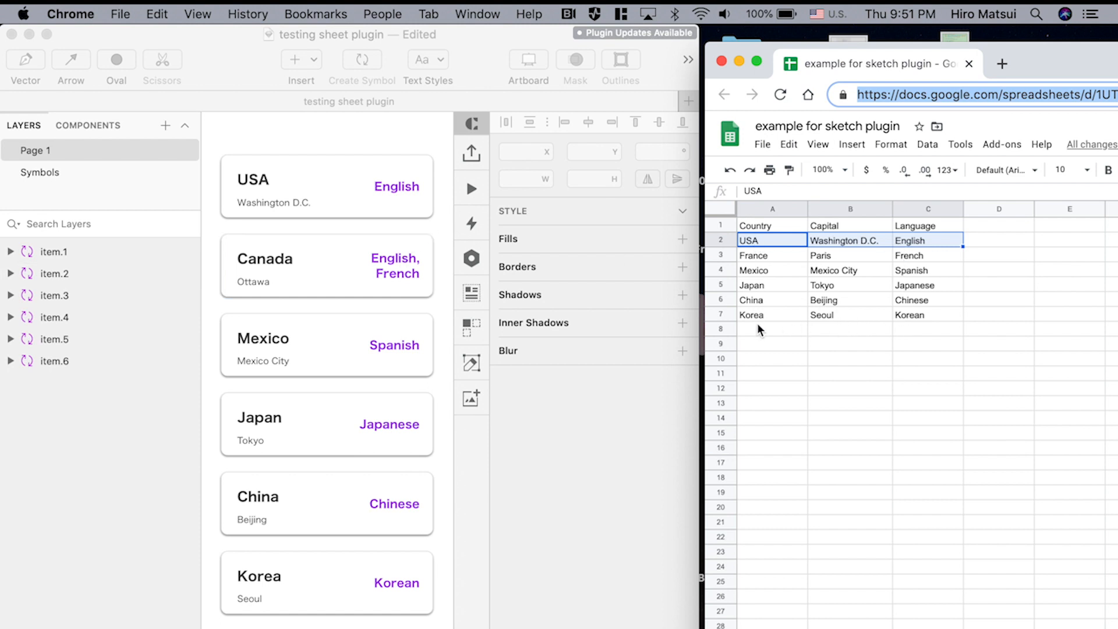
mouse_move(470, 155)
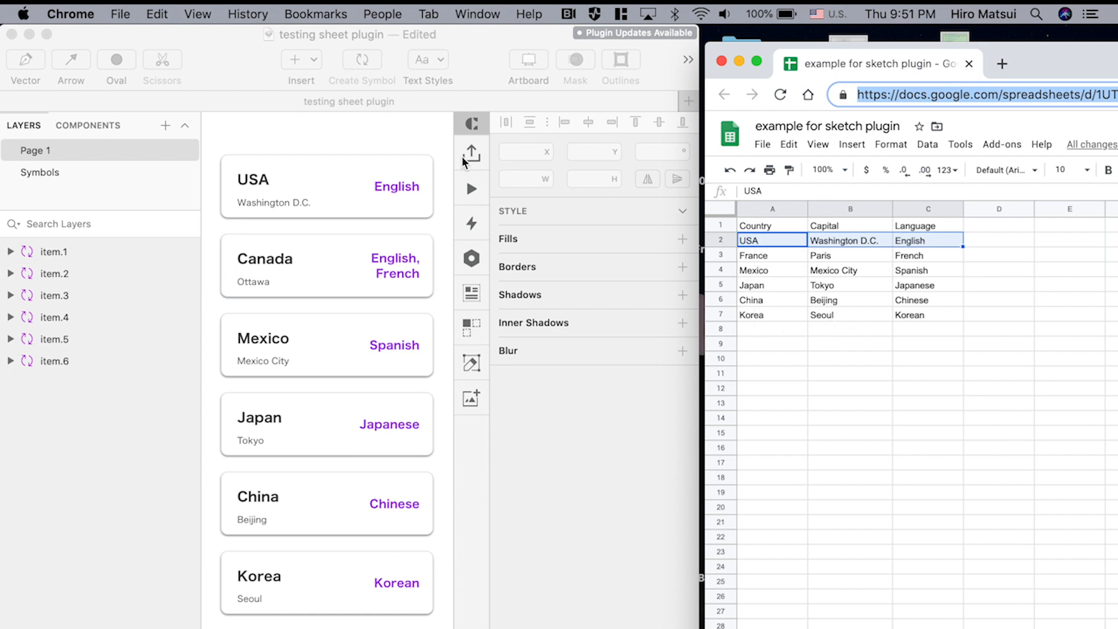
Start a new blank Sketch document with a white card rectangle and a placeholder text layer
click(326, 344)
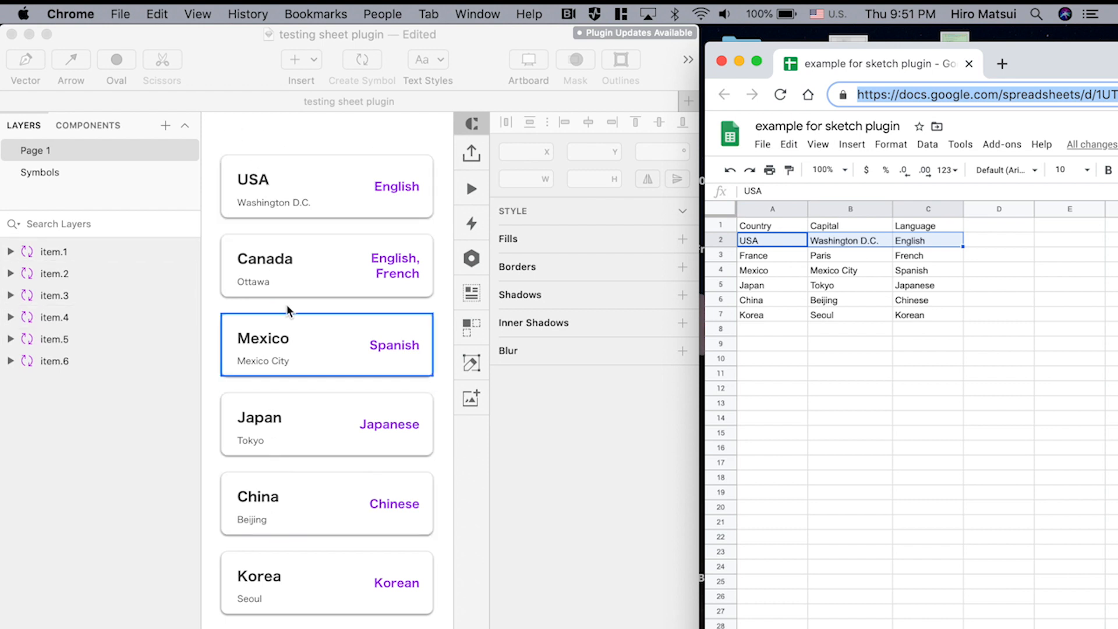
click(326, 148)
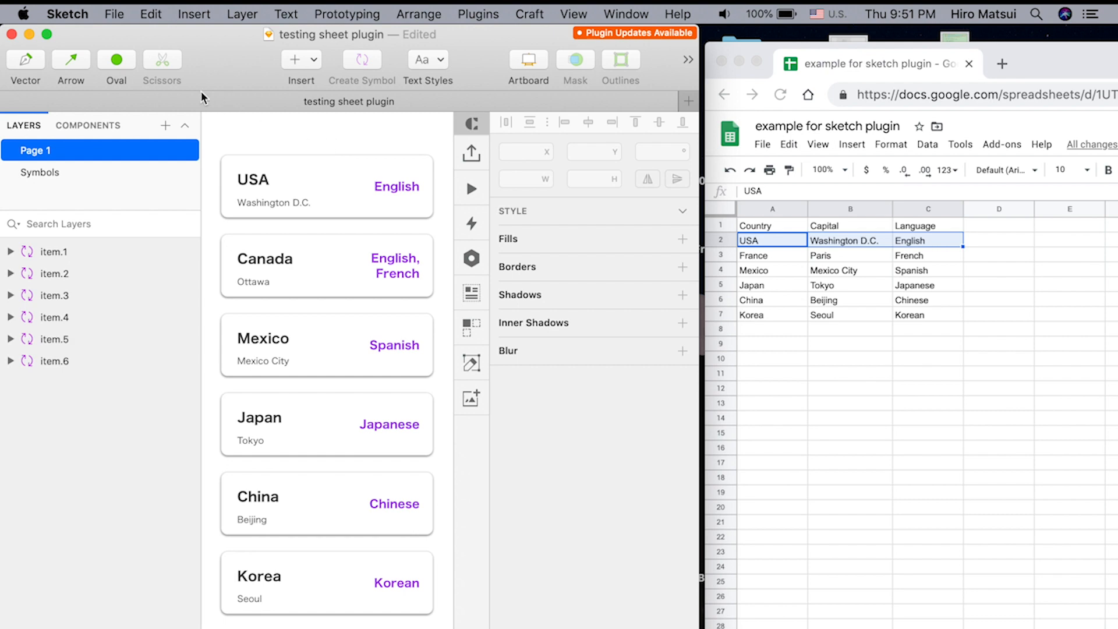
click(114, 13)
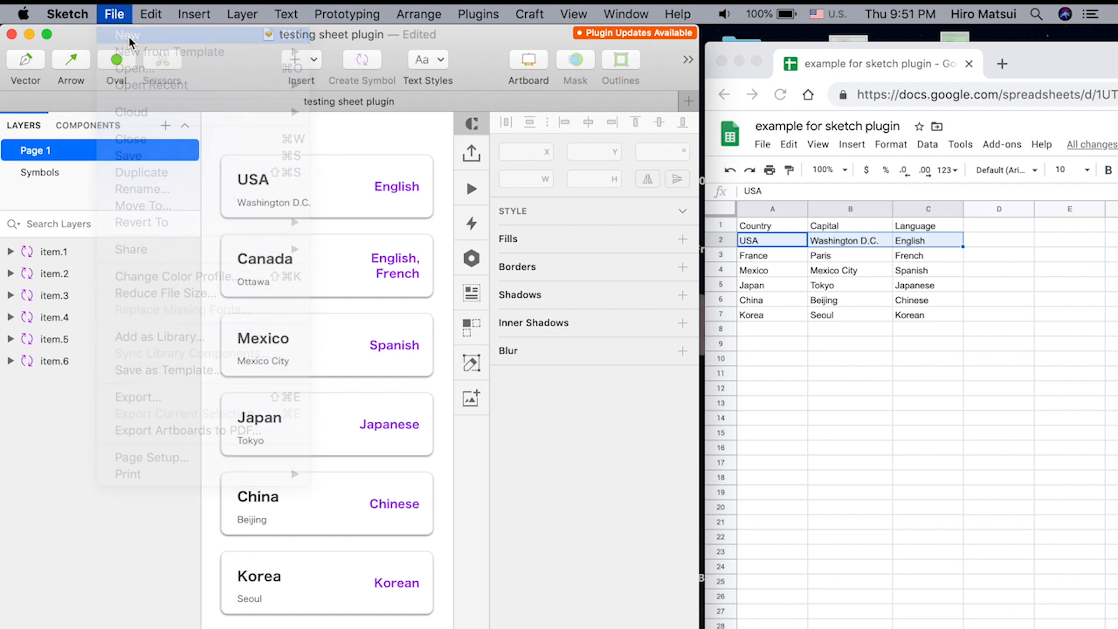
click(126, 35)
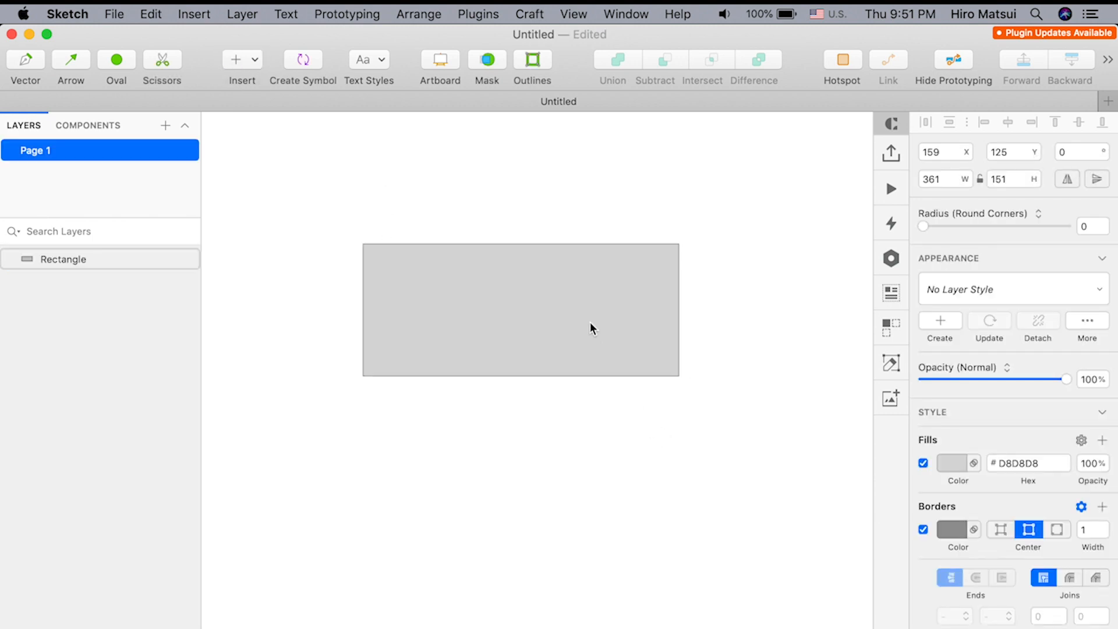
click(949, 462)
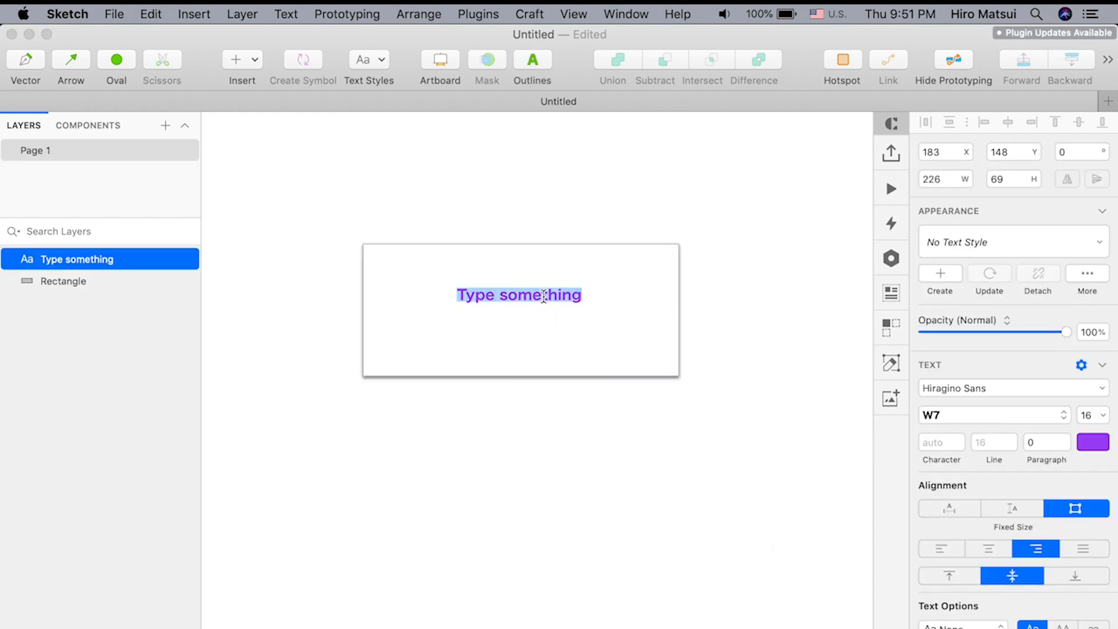
Change the placeholder text to 'Country', aligned top-left and coloured black
text(Country)
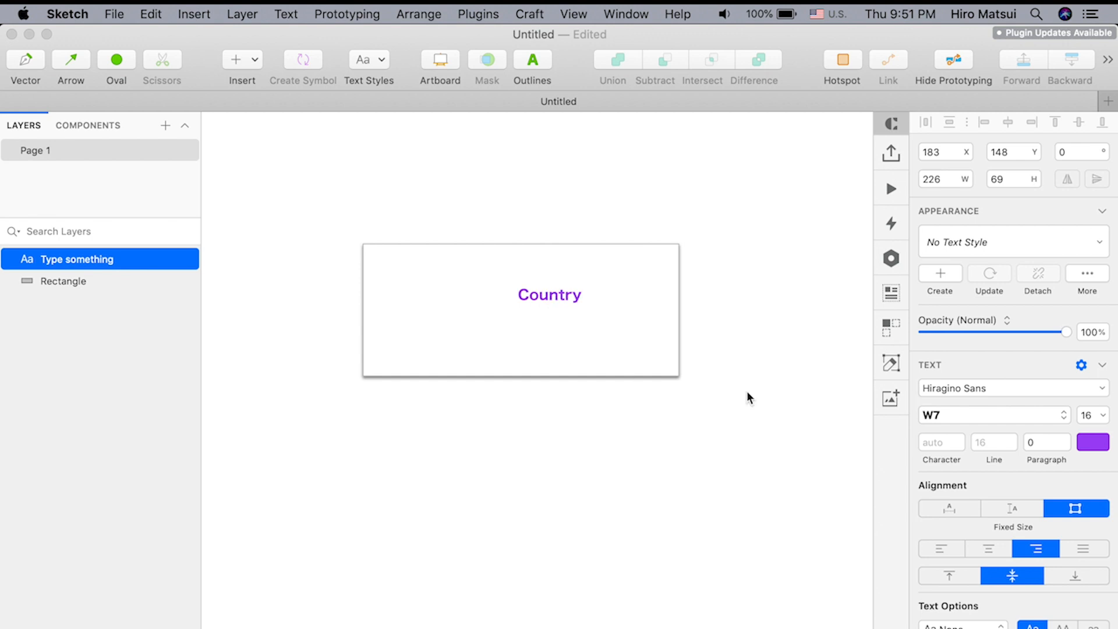
click(940, 549)
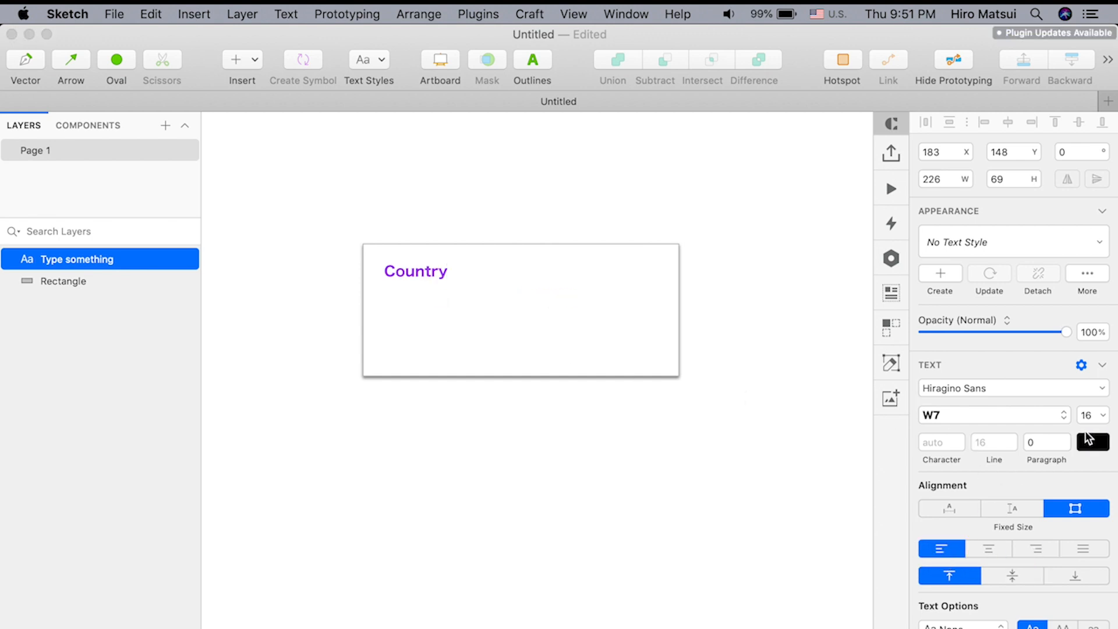
click(1092, 438)
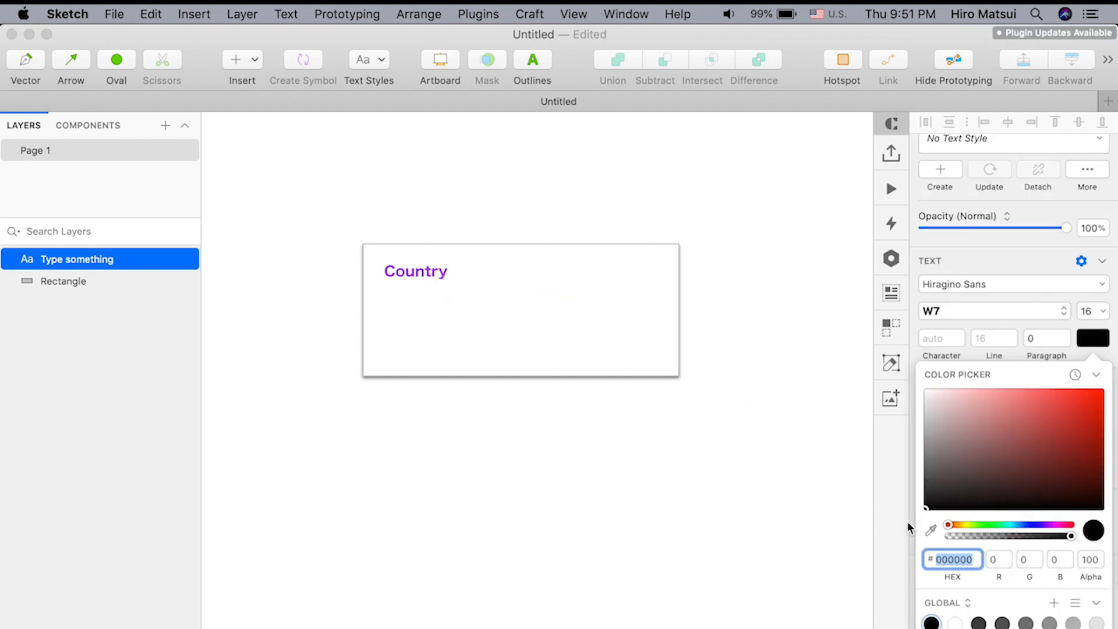
click(587, 218)
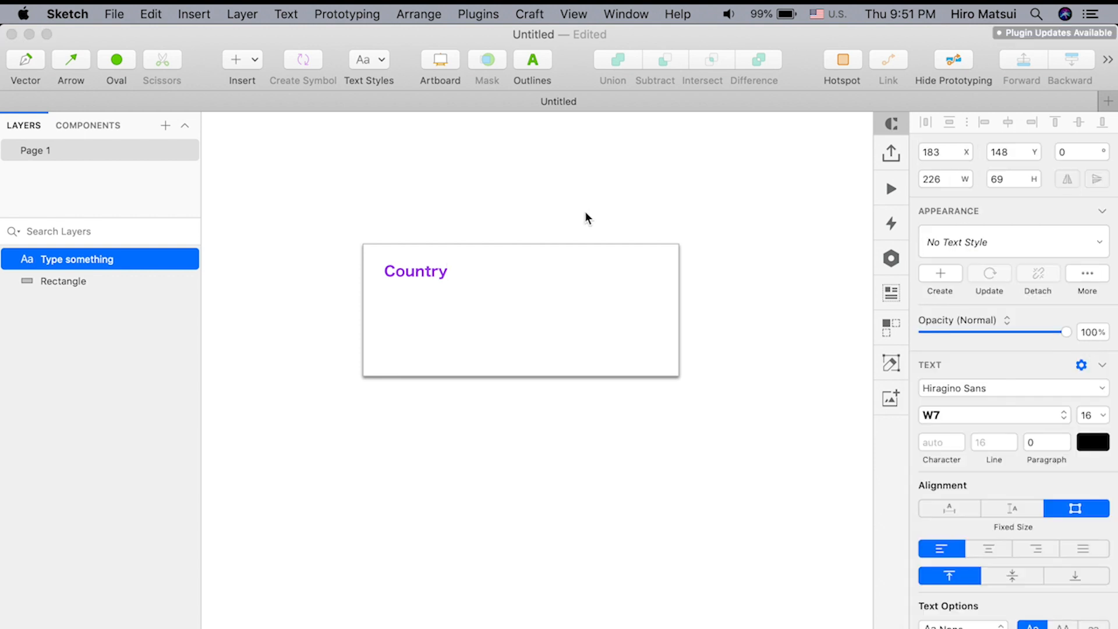
Enlarge the Country heading to 24-point and tighten its text box
click(416, 271)
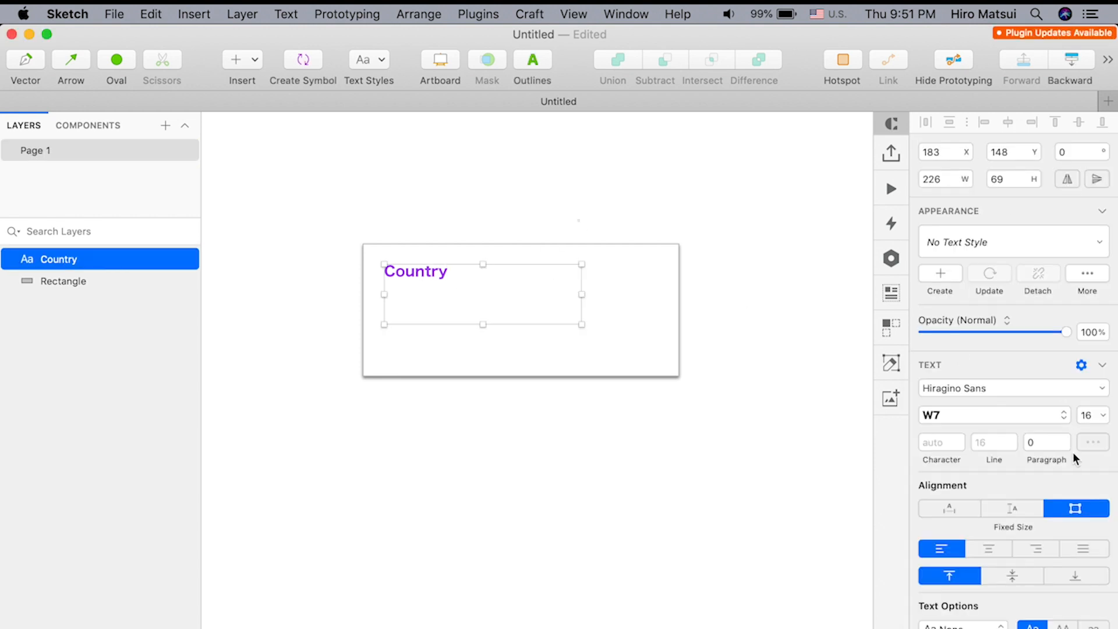
click(1093, 337)
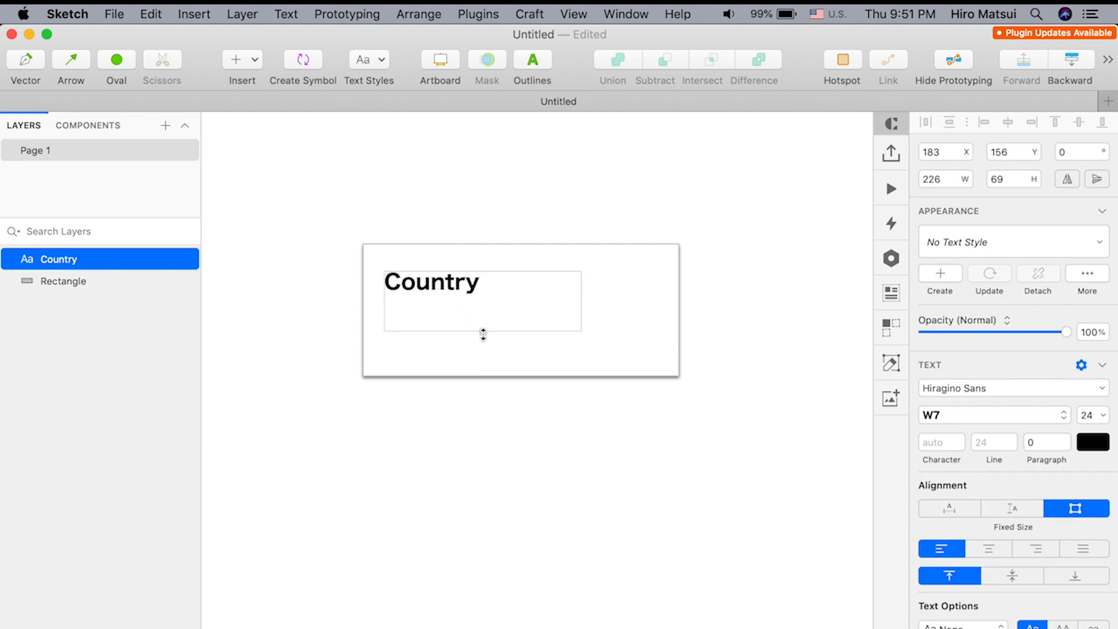
drag(483, 336, 483, 310)
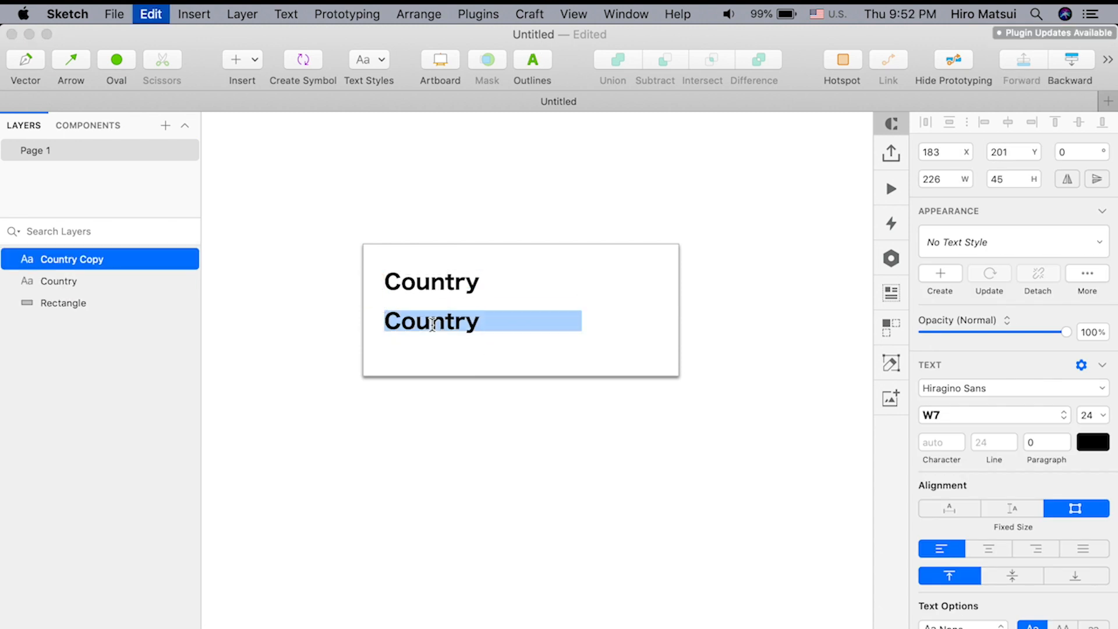
Retype the duplicate as 'Capital', then place a smaller purple, right-aligned Country copy on the card's right
text(Capital)
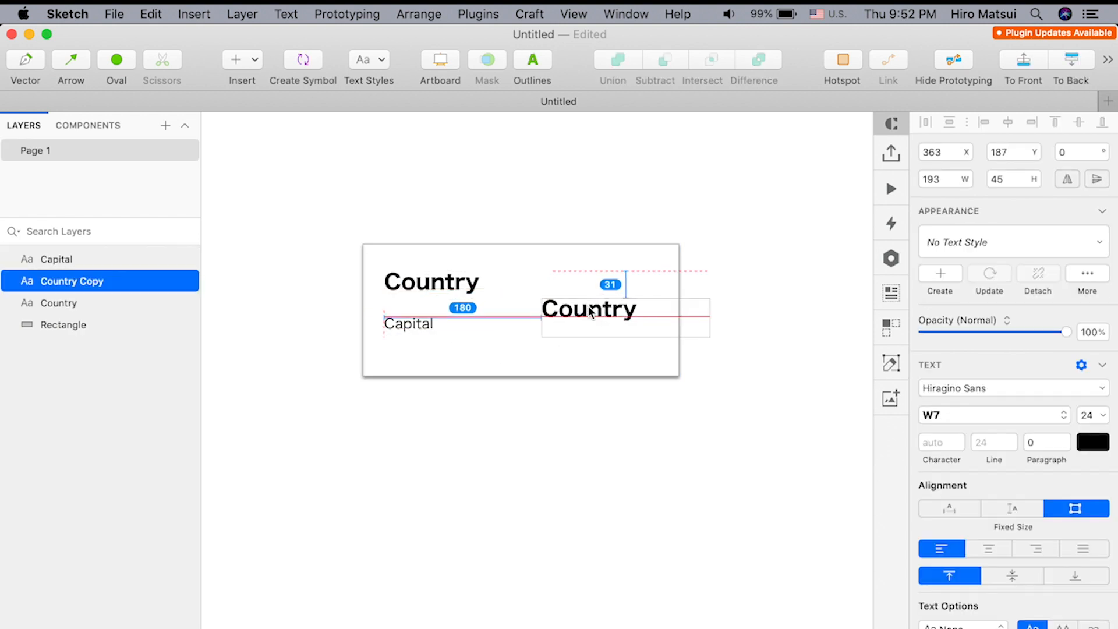
drag(589, 309, 543, 302)
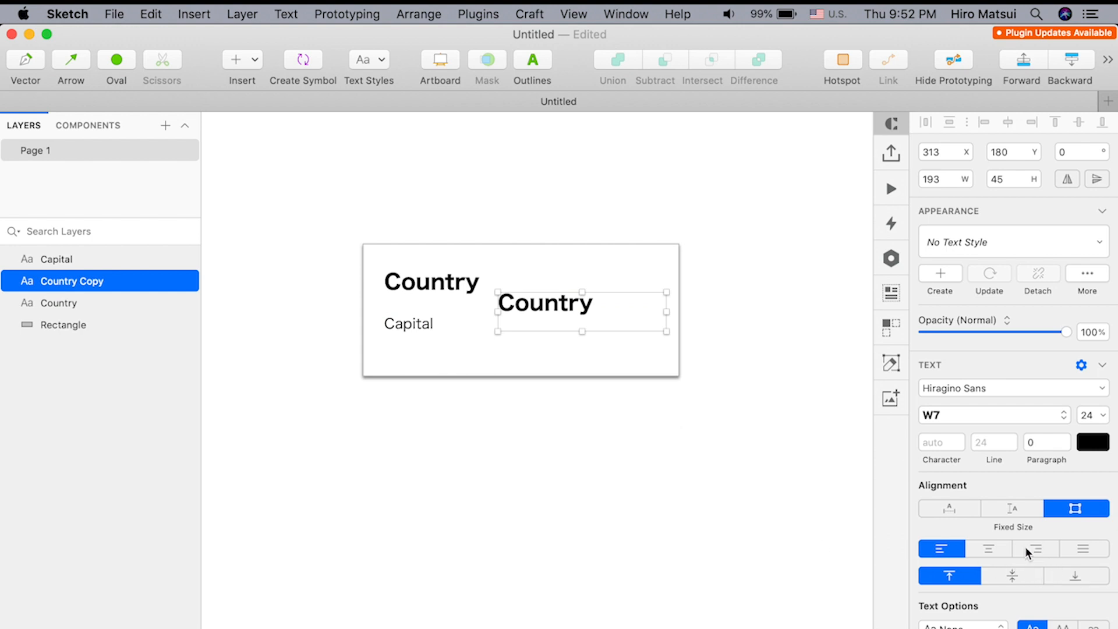
click(1035, 549)
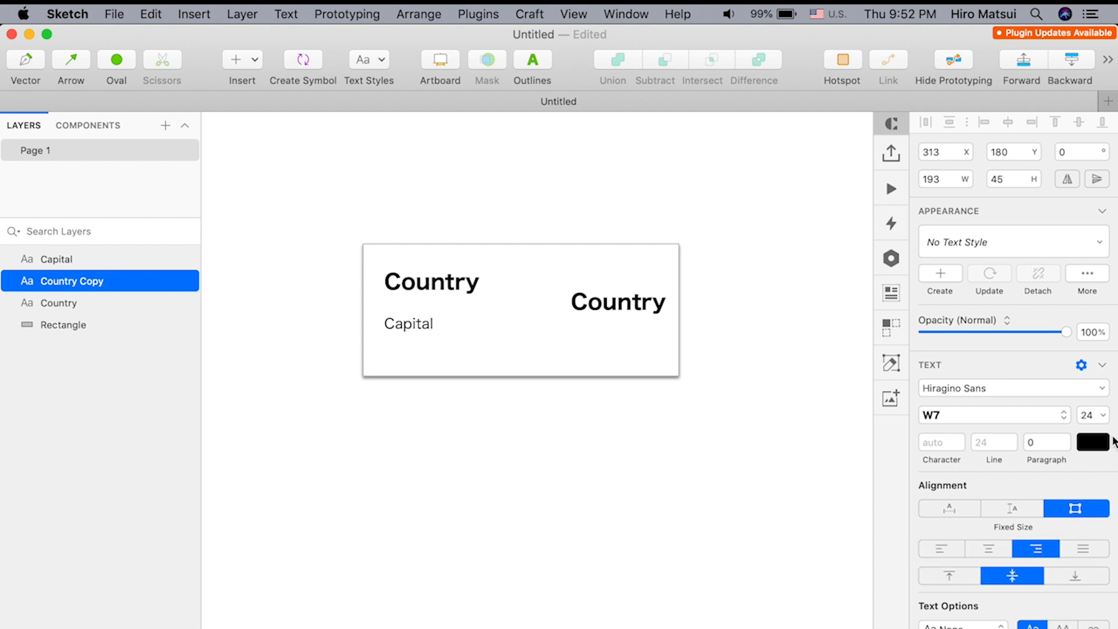
click(1092, 441)
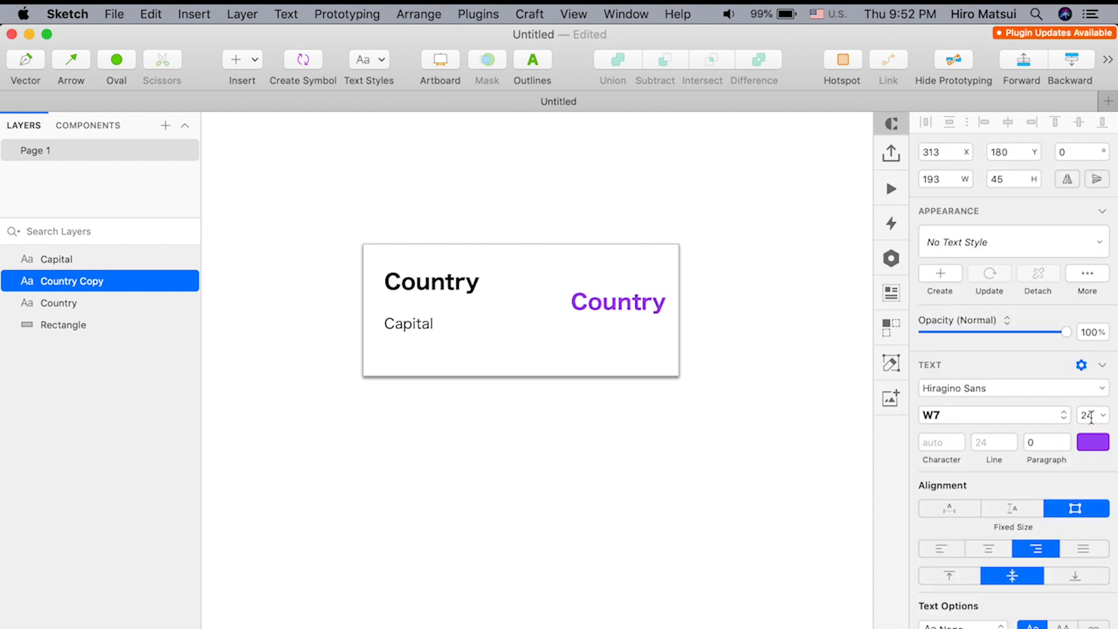
click(1092, 415)
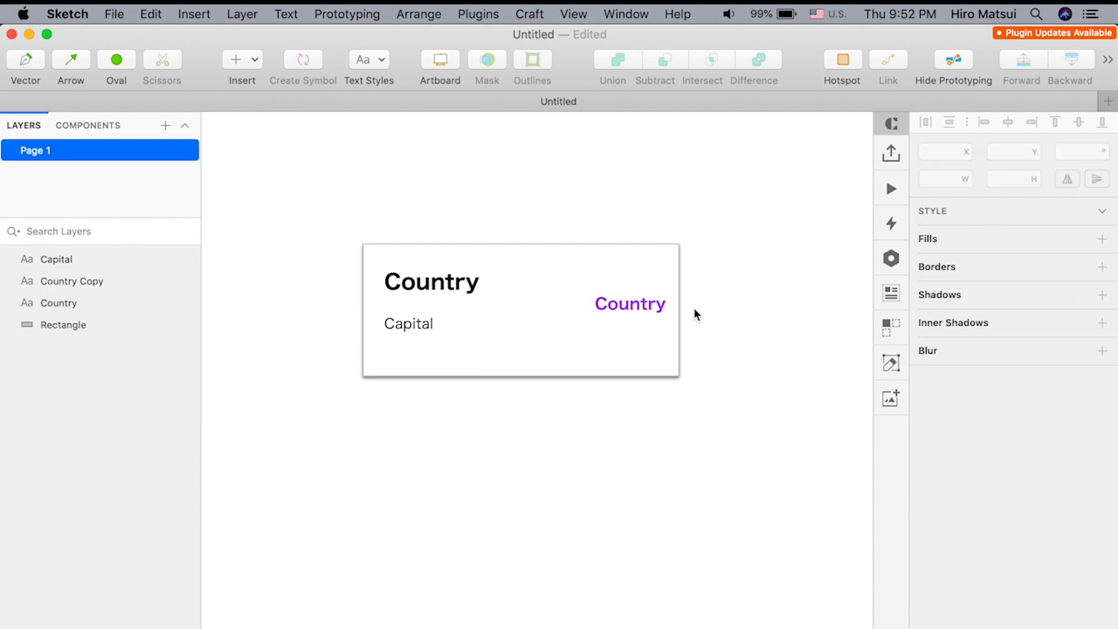
Round the card rectangle's corners with the Radius slider
click(629, 303)
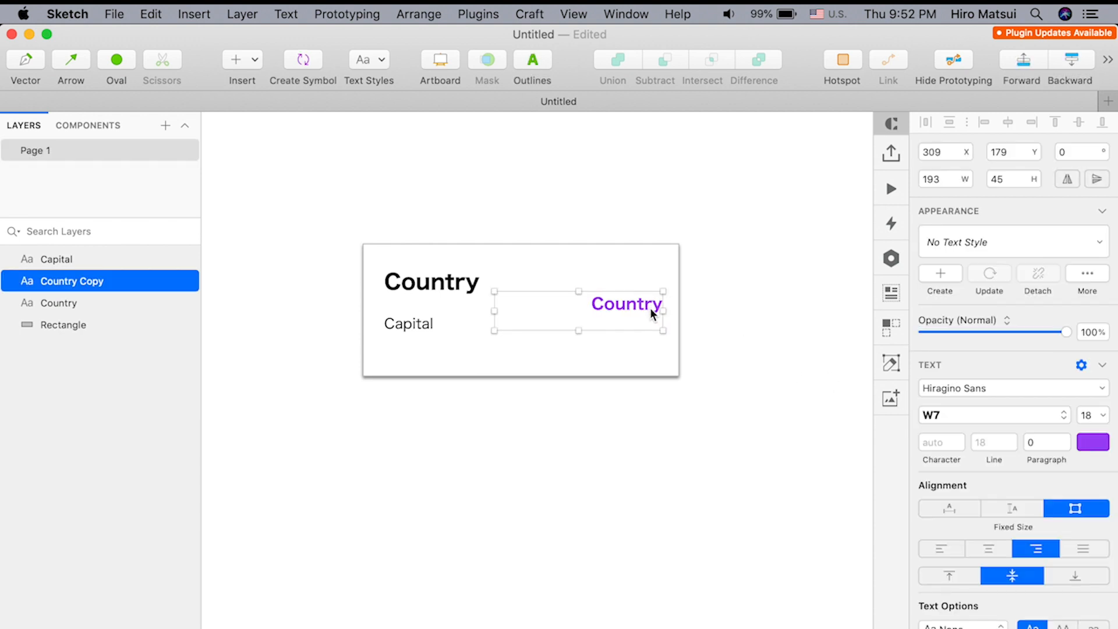
click(63, 324)
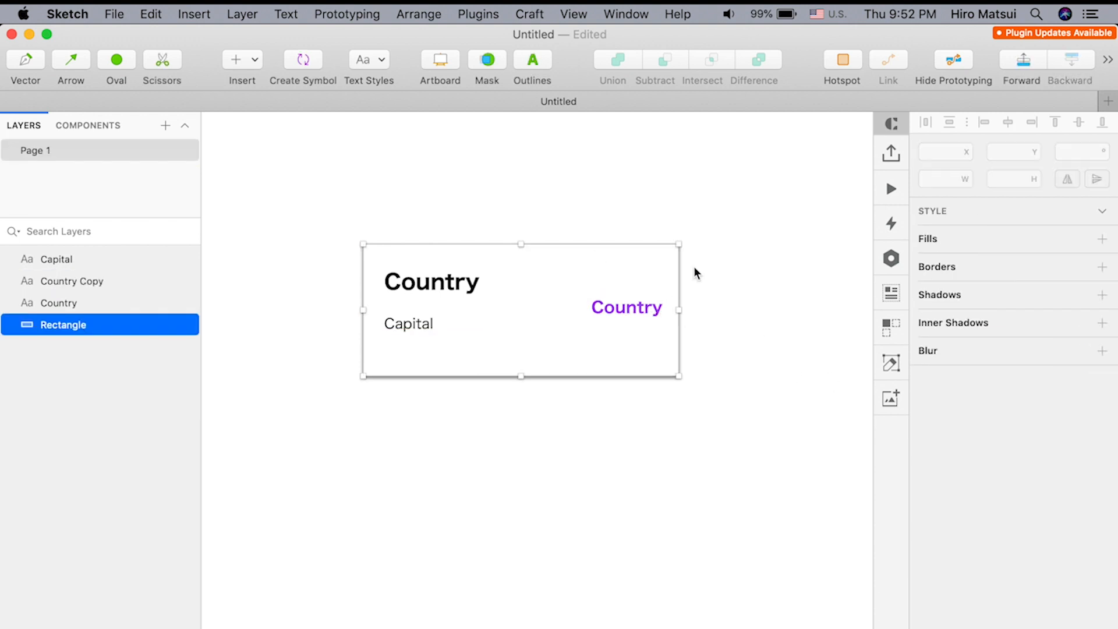
drag(934, 226, 987, 226)
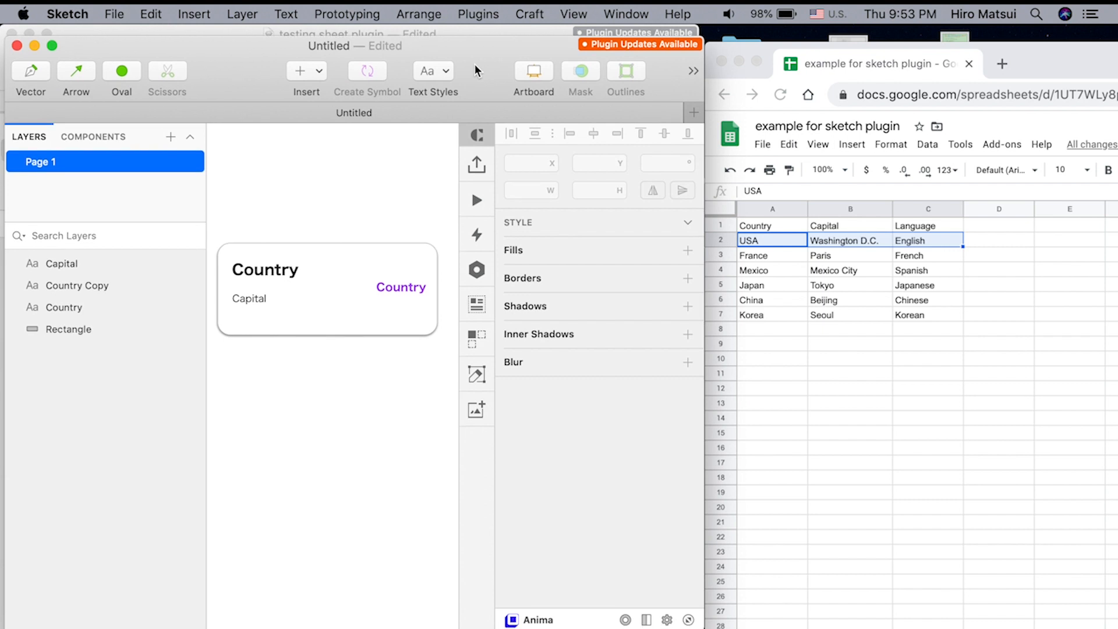
mouse_move(392, 165)
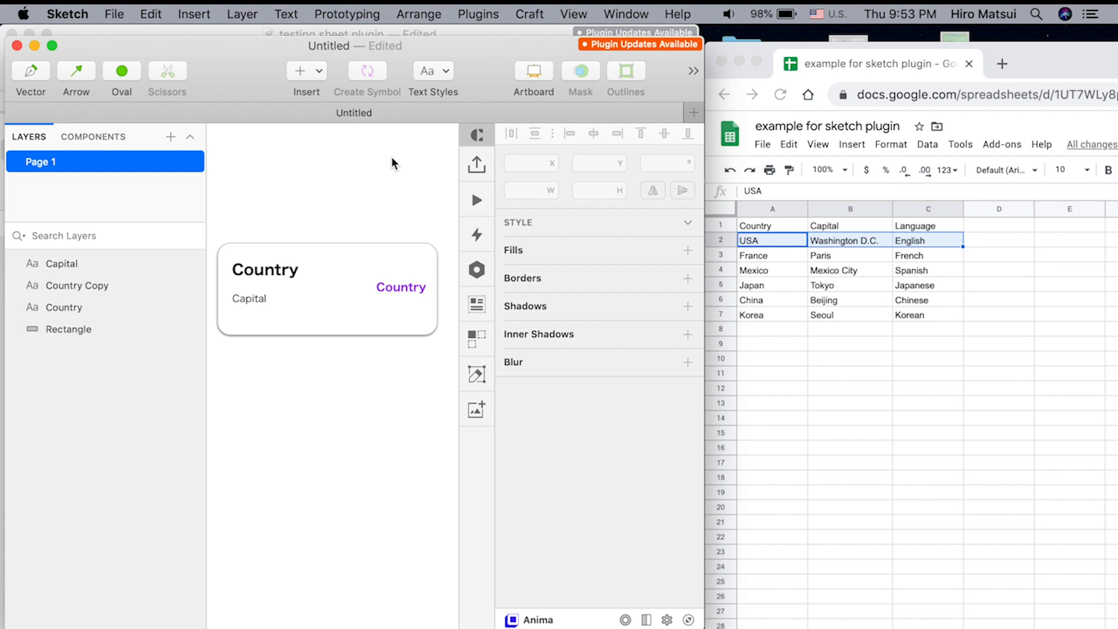
mouse_move(392, 171)
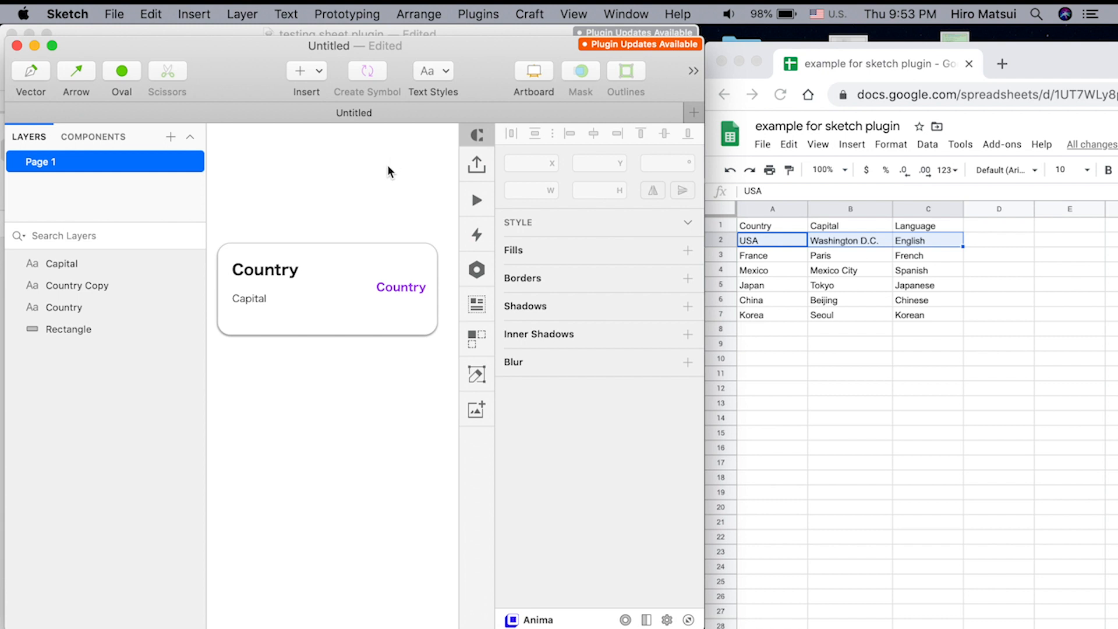
click(477, 14)
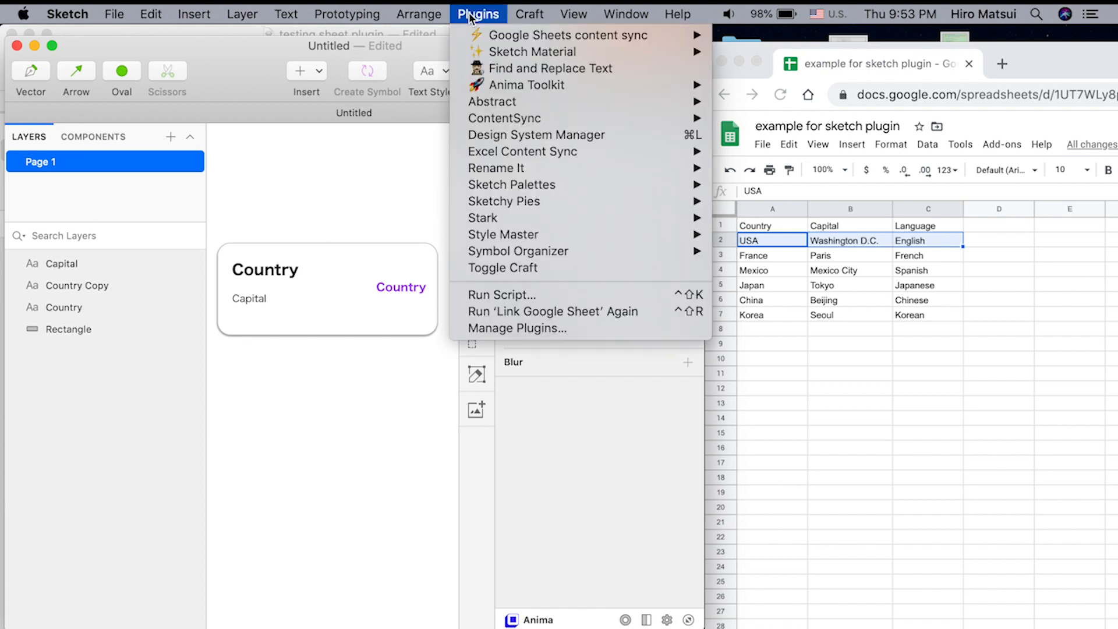
mouse_move(563, 35)
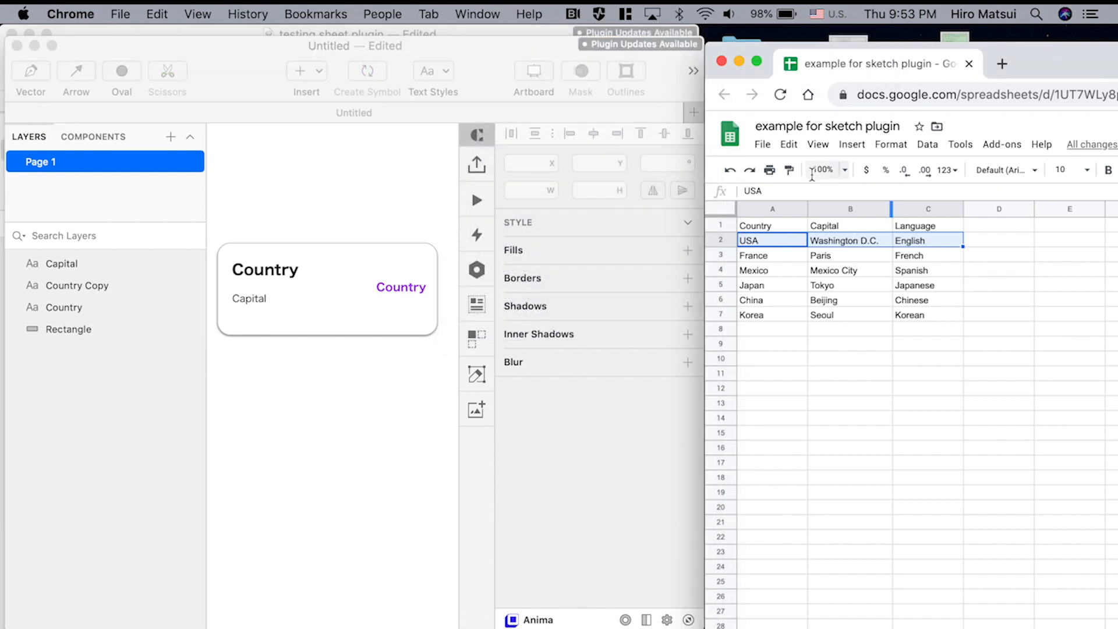
Stop publishing the country spreadsheet from Google Sheets' Publish to the web settings
click(763, 144)
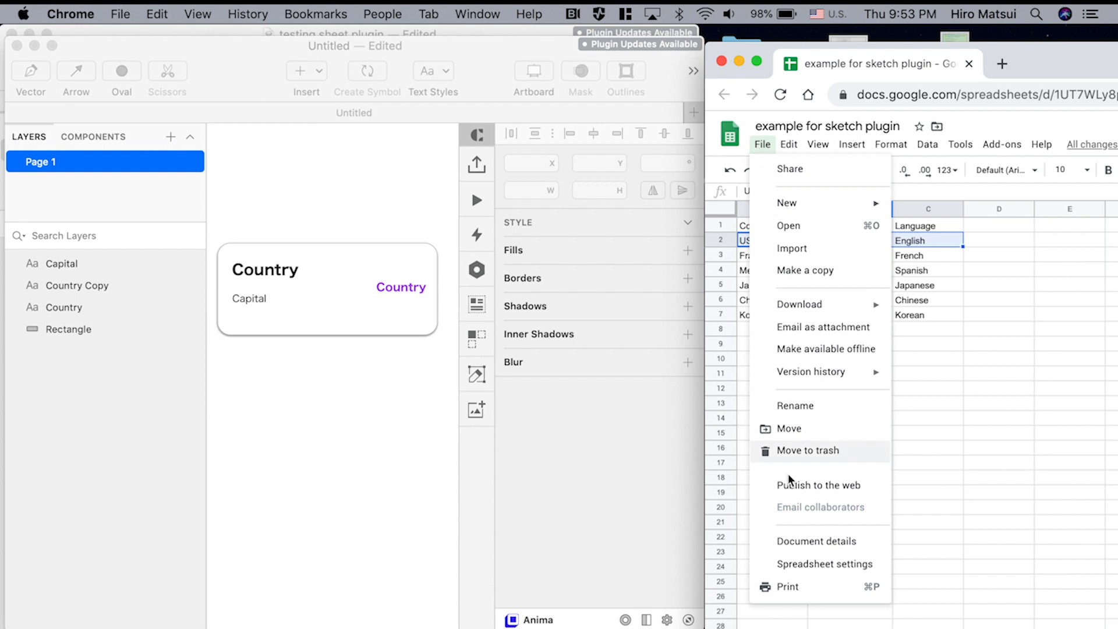
click(820, 485)
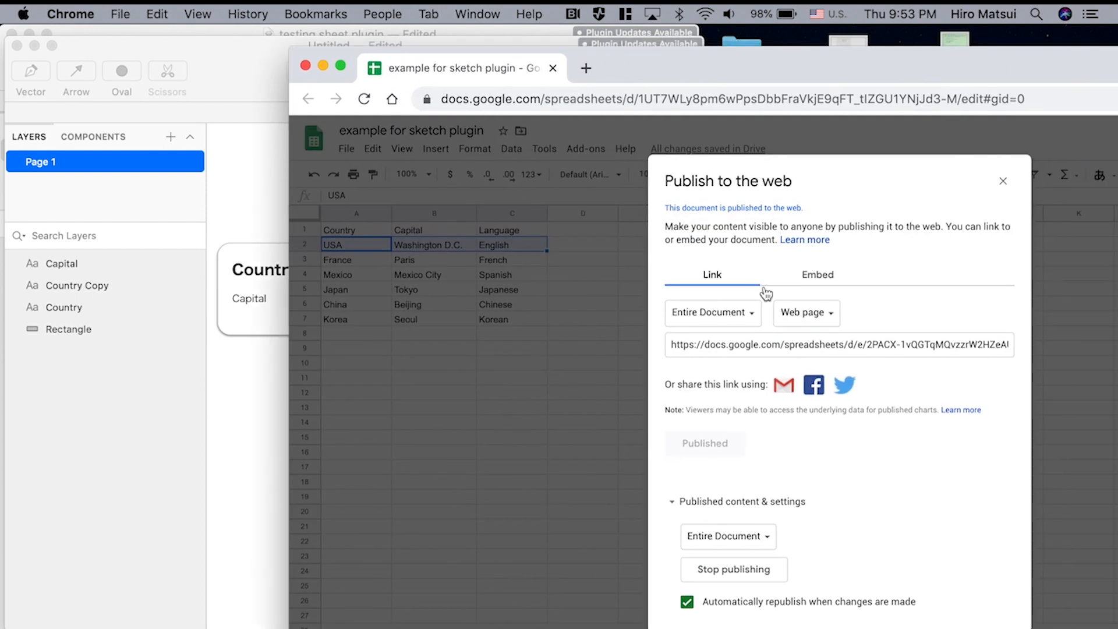
mouse_move(734, 569)
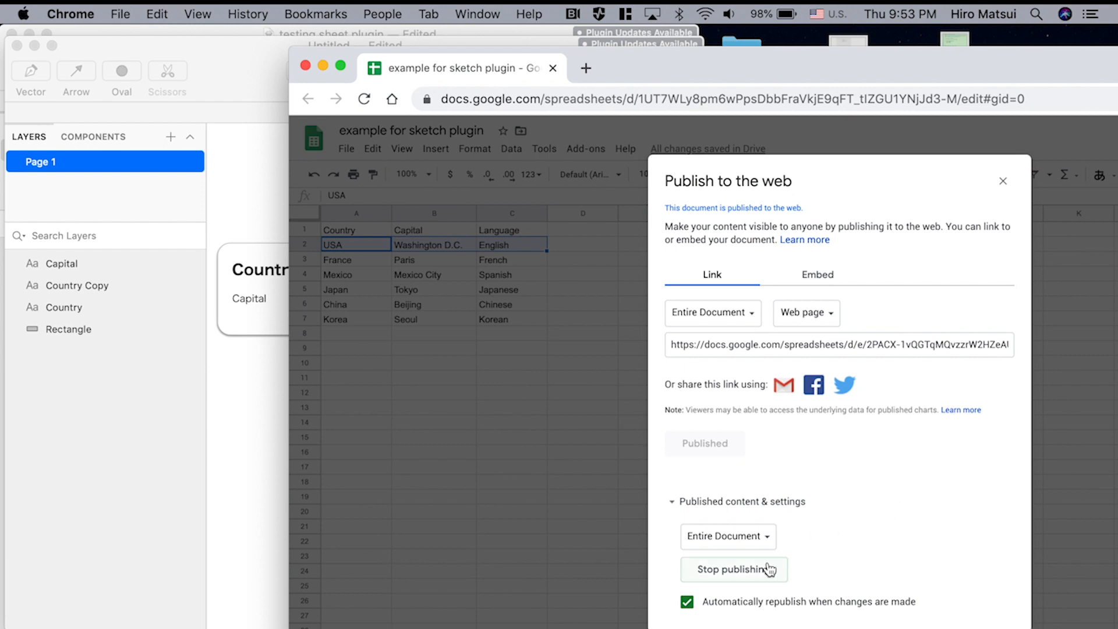
click(734, 569)
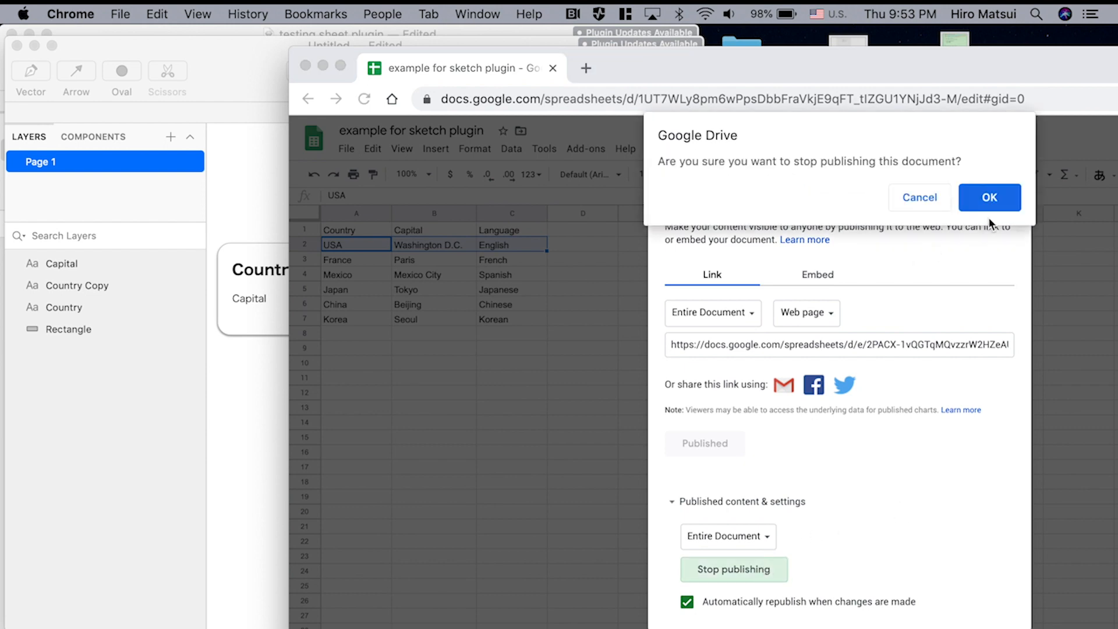
click(988, 198)
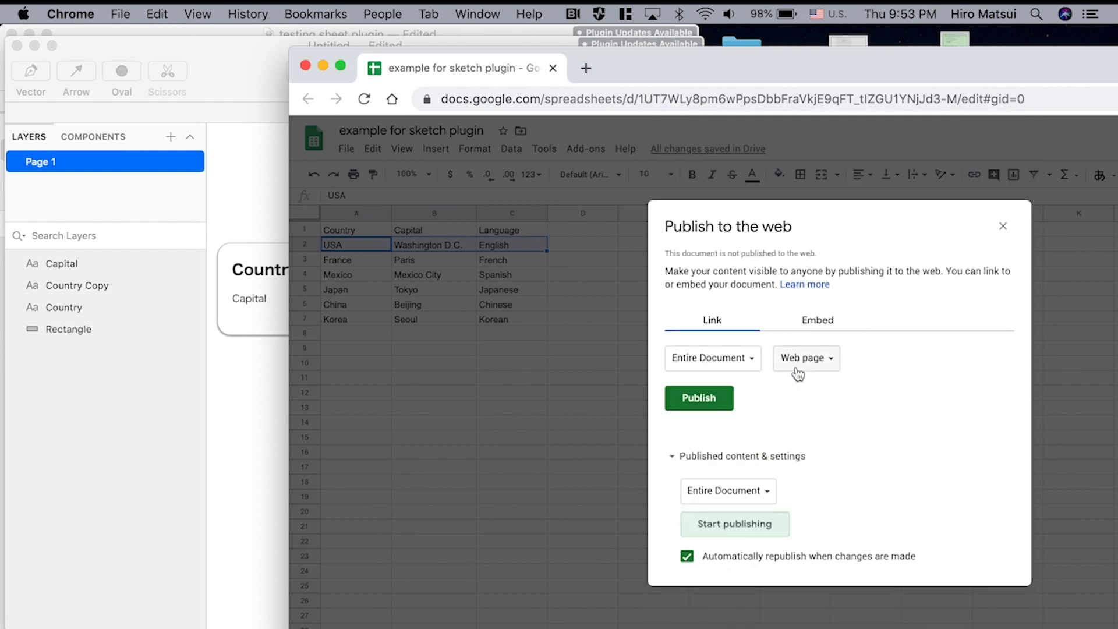
mouse_move(720, 421)
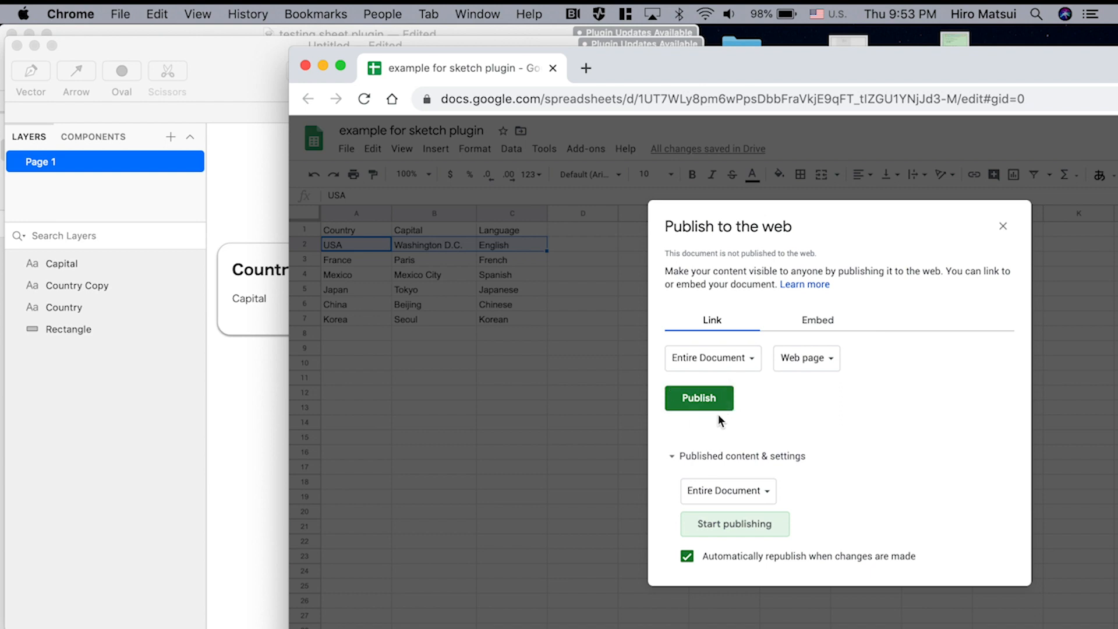
Publish the entire spreadsheet to the web again to get a shareable link
click(698, 398)
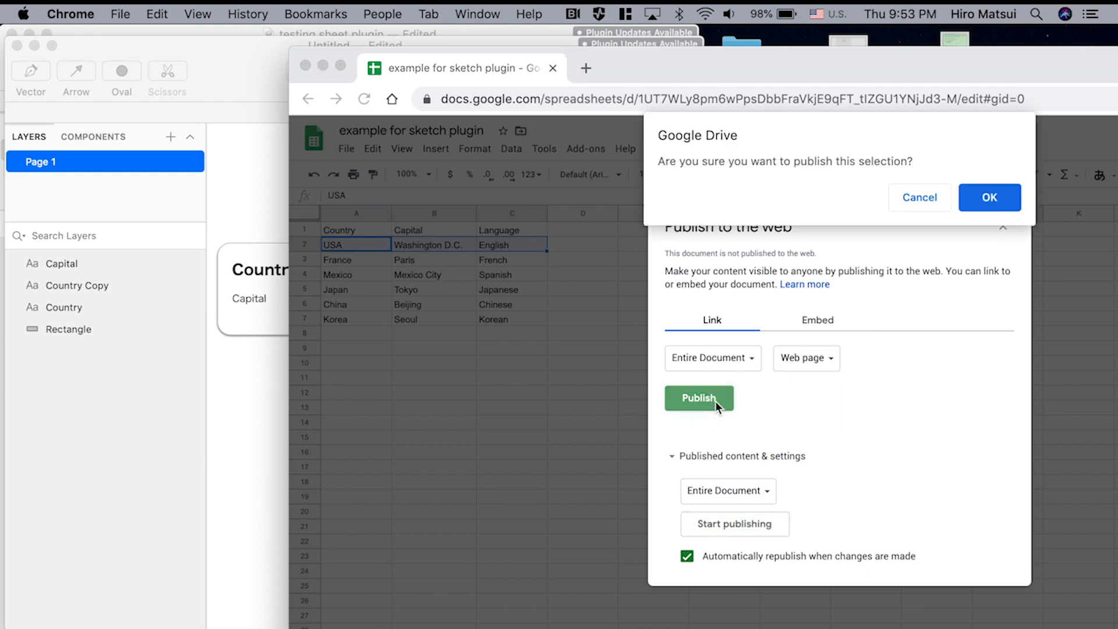
click(989, 197)
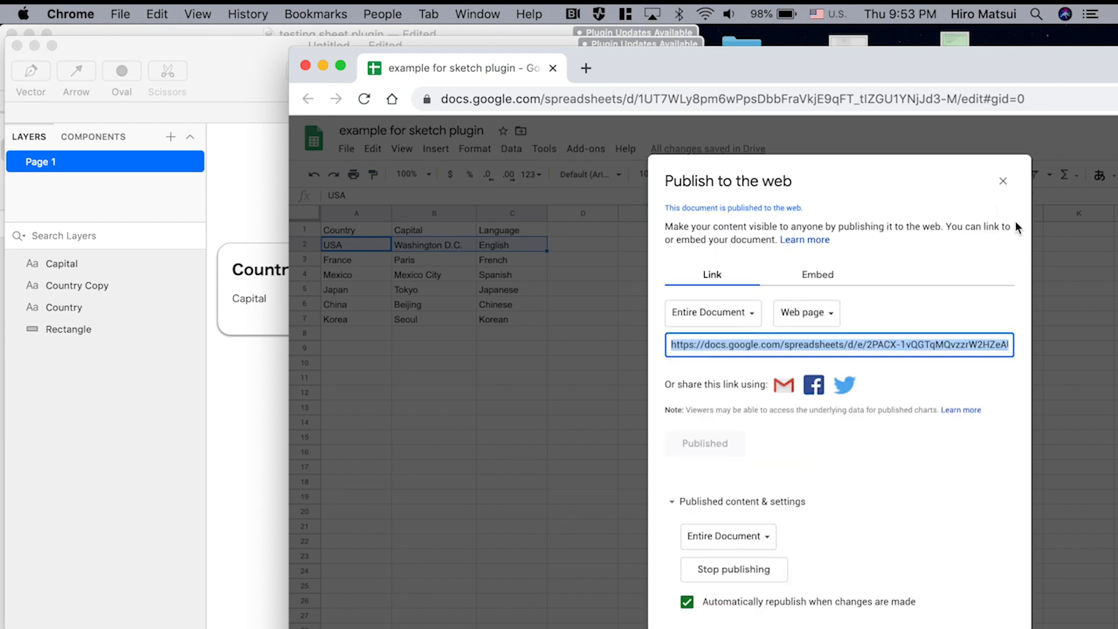
click(1003, 182)
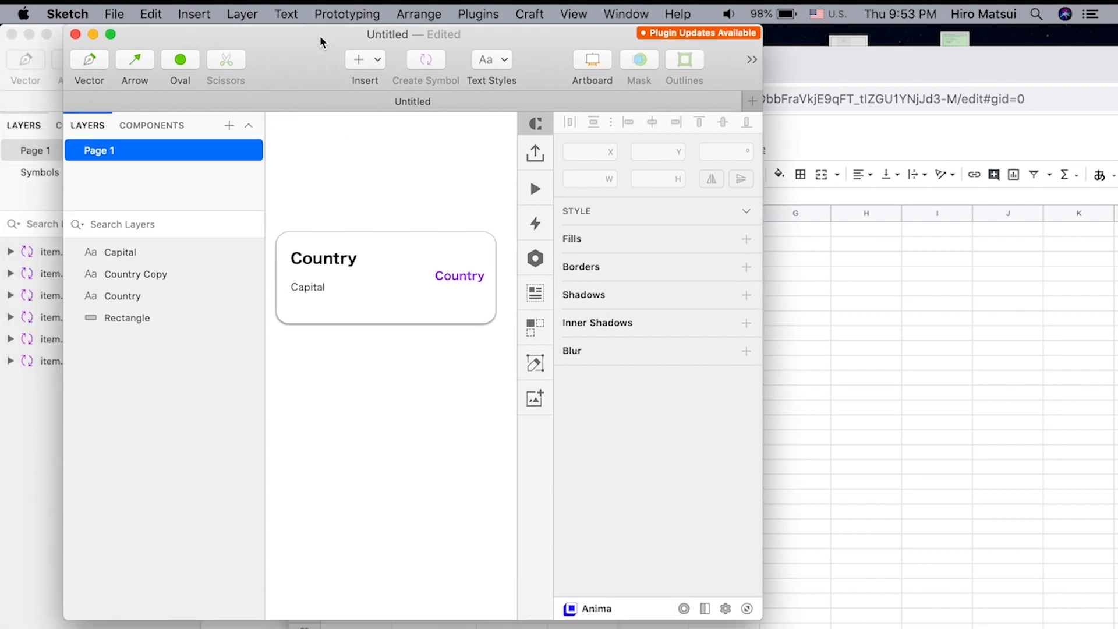
Import the published sheet's data via the Google Sheets content sync plugin using its docs.google.com URL
click(478, 13)
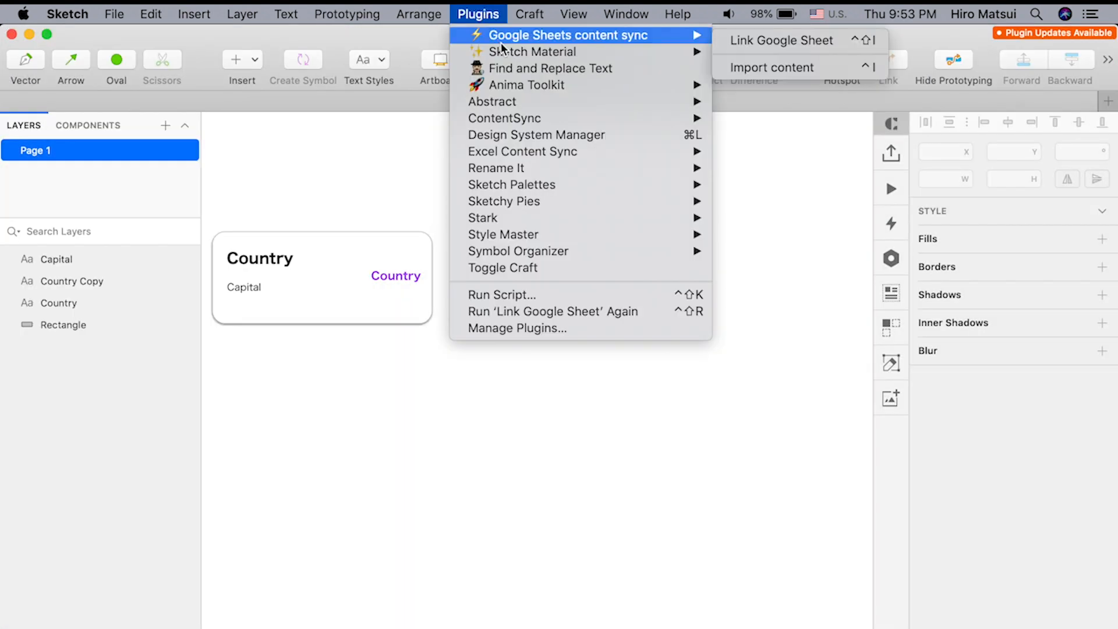
click(772, 67)
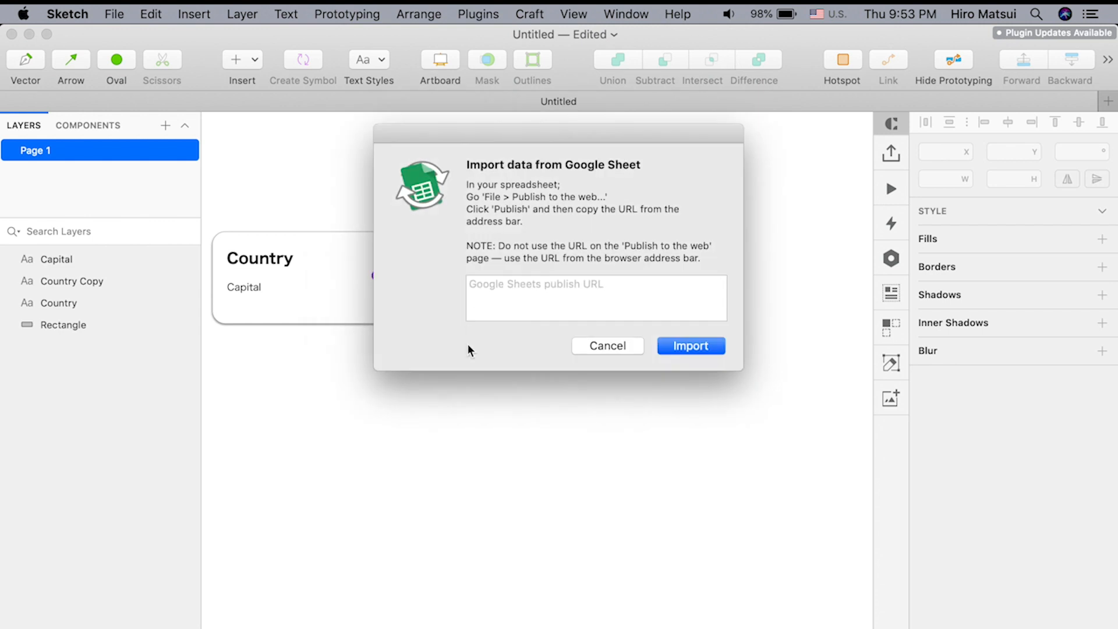
text(https://docs.google.com/spreadsheets/d/1UT7WLy8pm6wPpsDbbFraVkjE9qFT_tlZGU1YNjJd3-M/edit#gid=0)
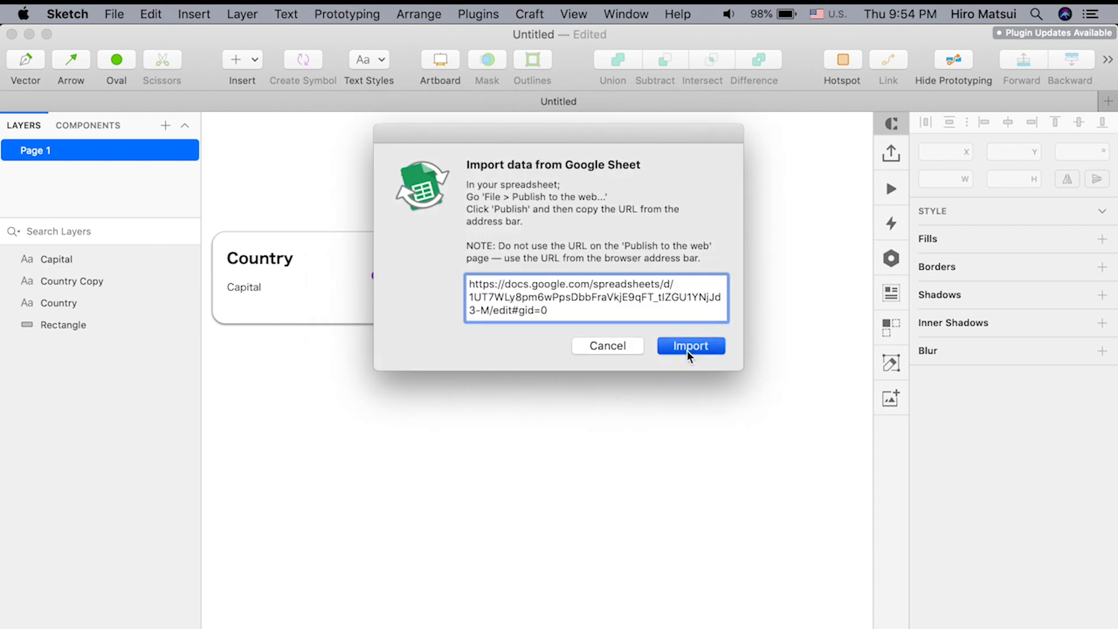
click(689, 346)
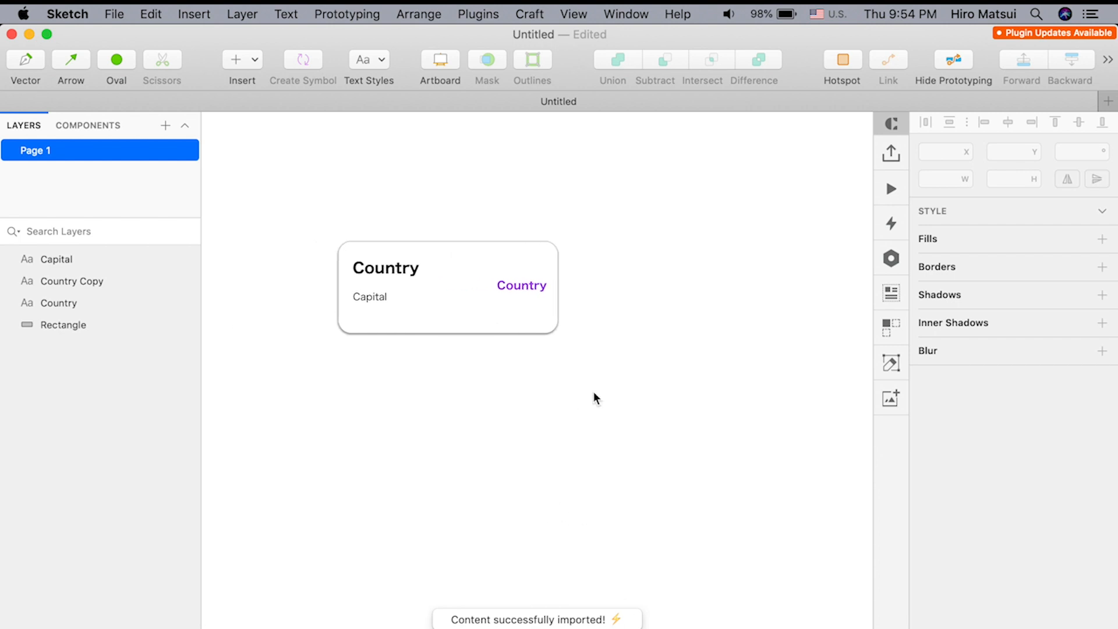
key(cmd+a)
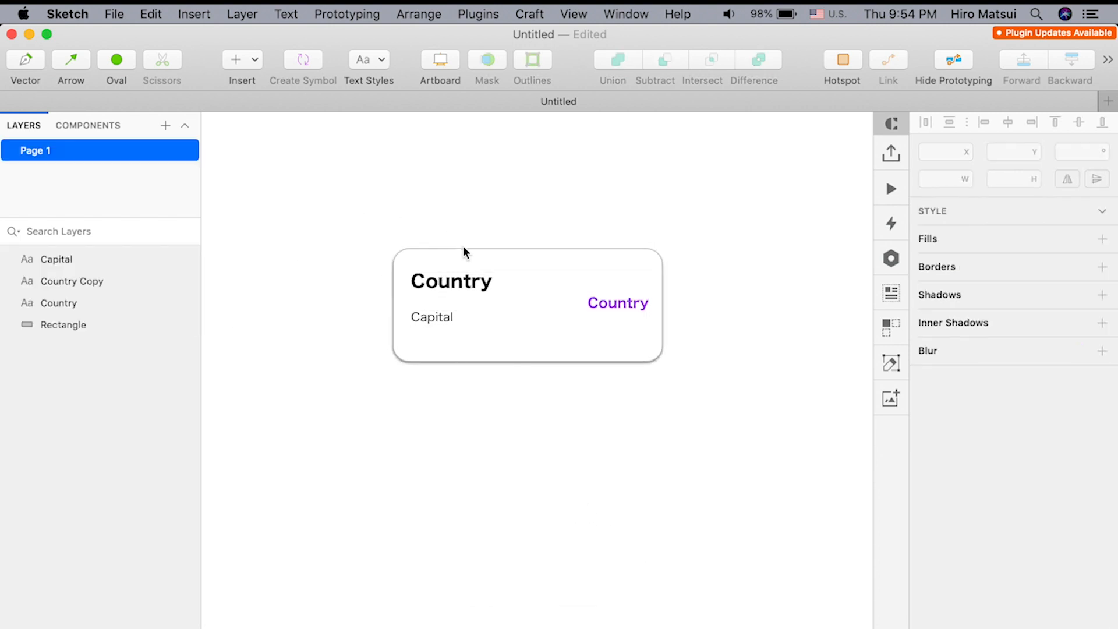
Check the card's layers against the spreadsheet's column headings in the browser
click(63, 325)
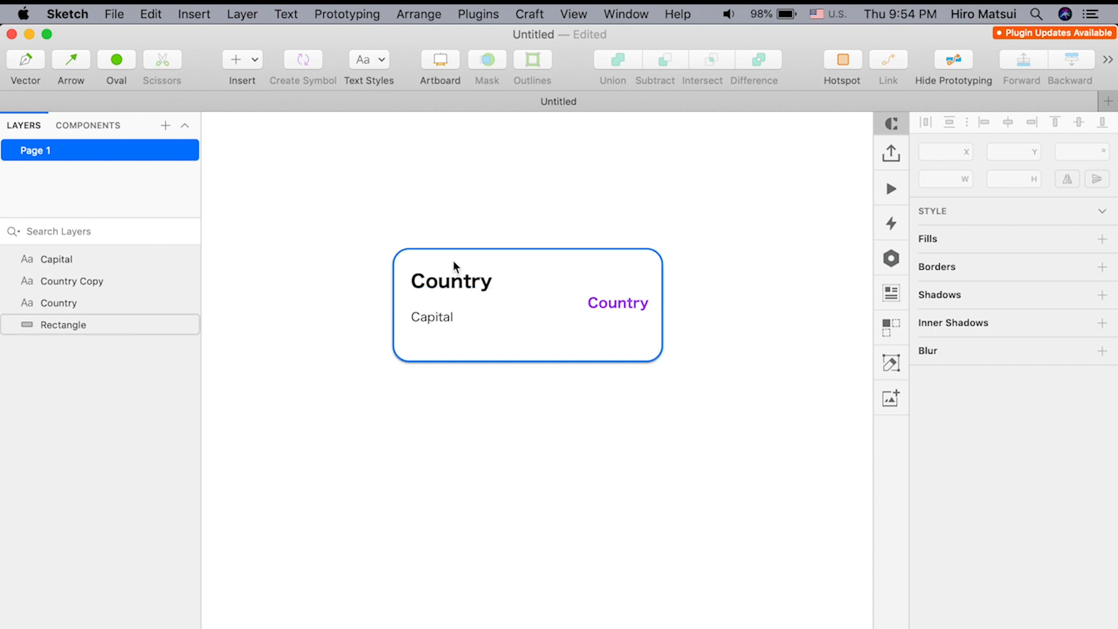
click(432, 317)
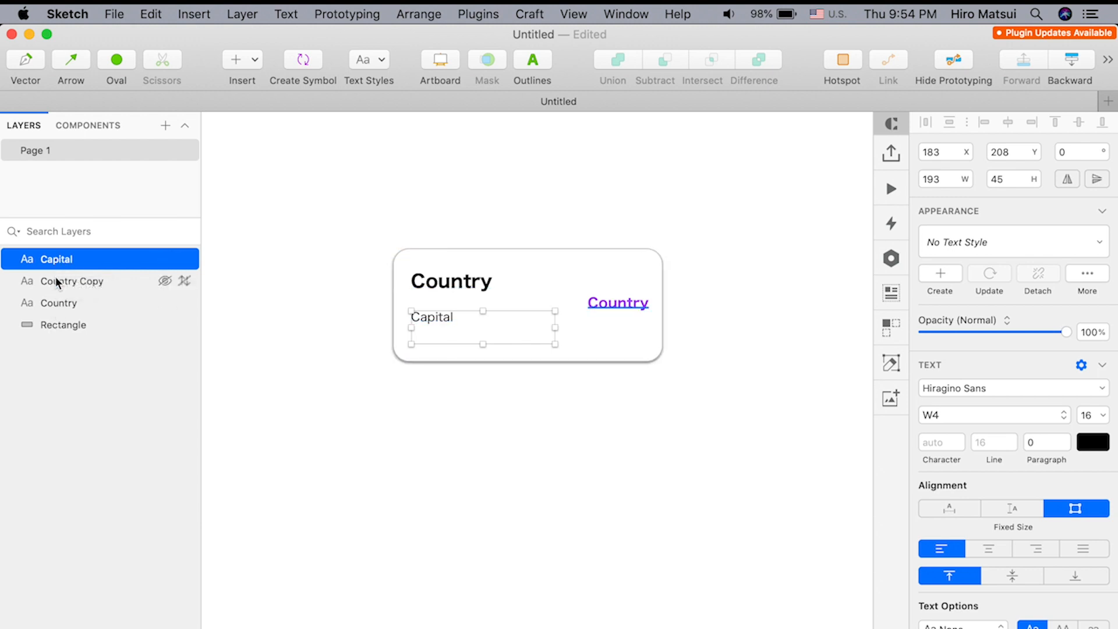
click(60, 302)
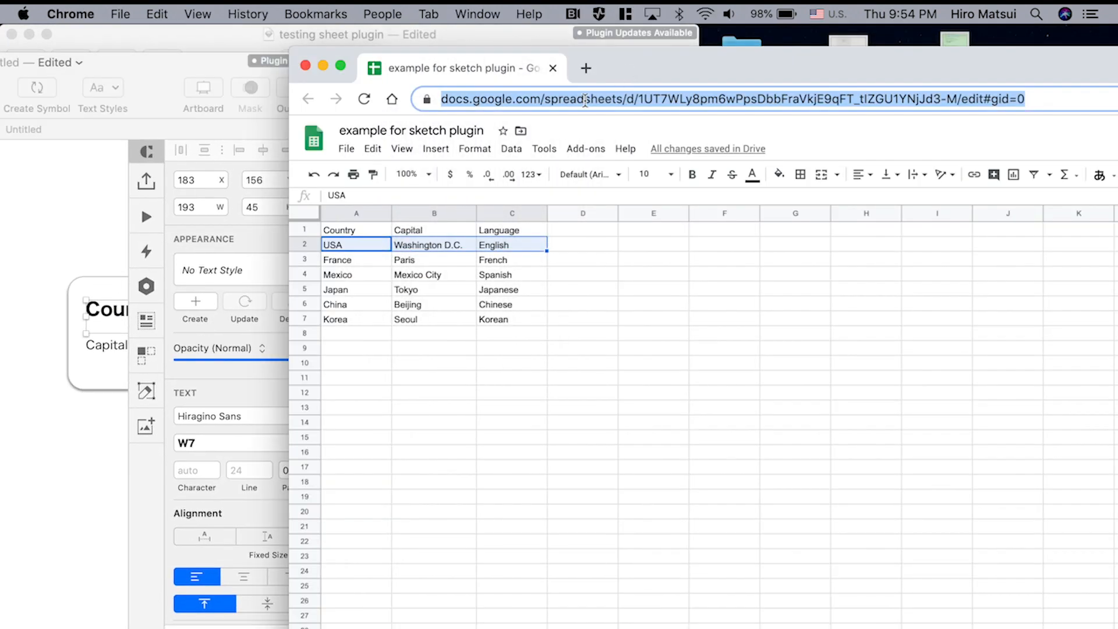
mouse_move(363, 236)
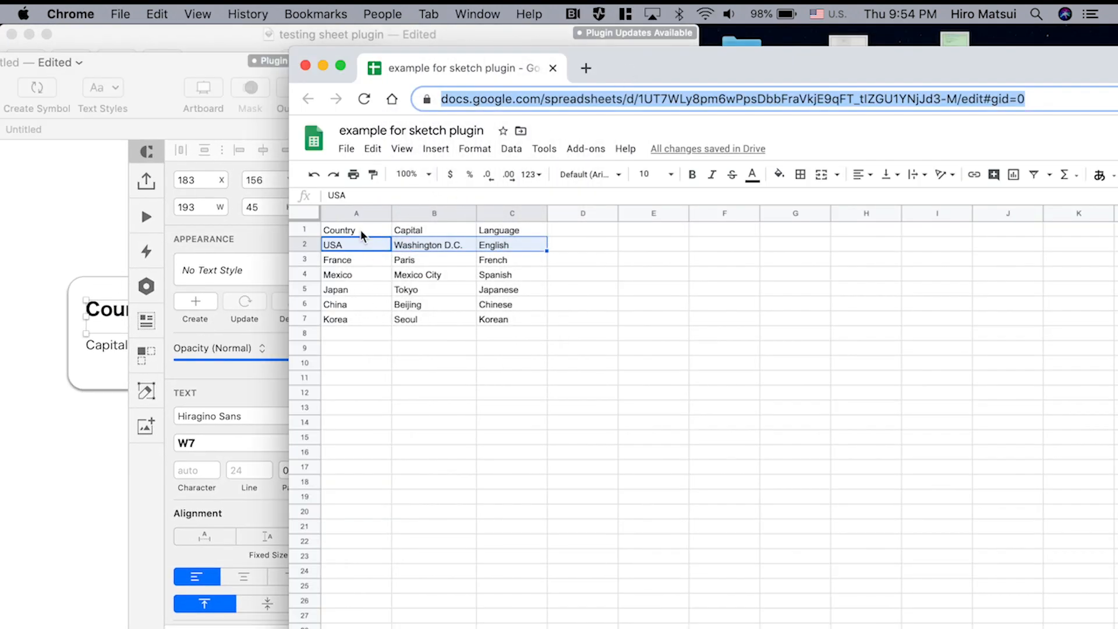
click(356, 230)
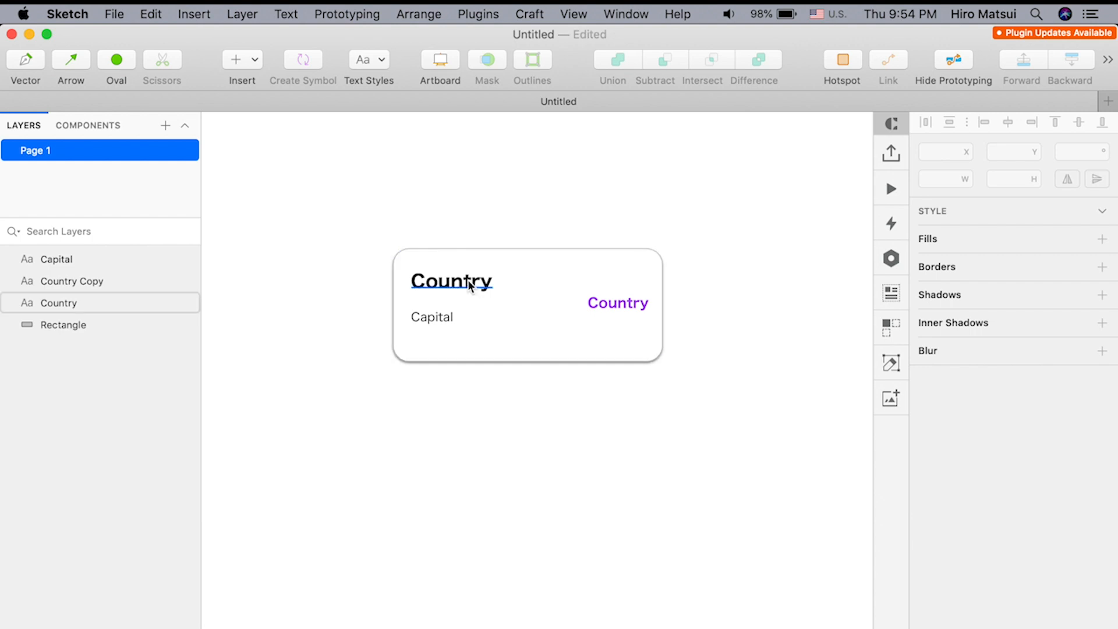
Rename the purple Country Copy text layer to 'Language'
click(58, 302)
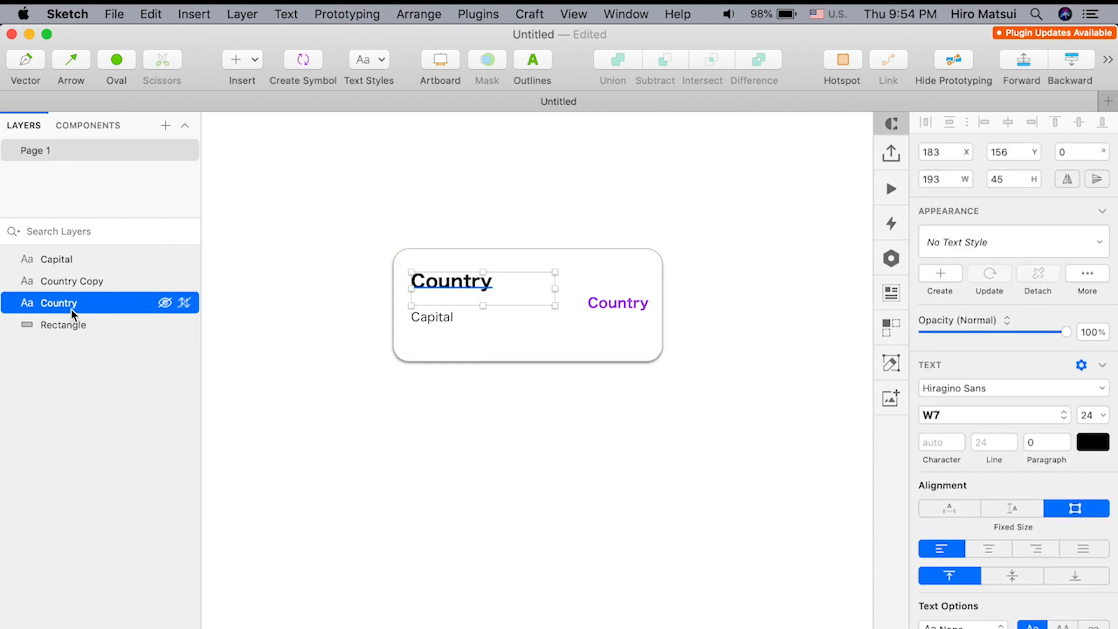
click(57, 259)
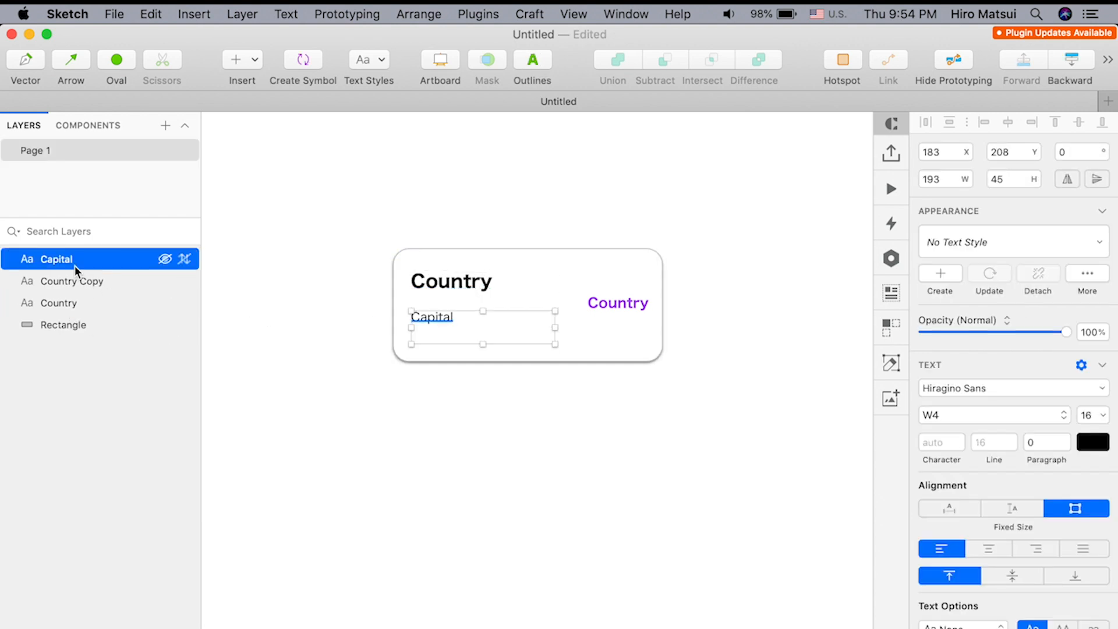
click(71, 281)
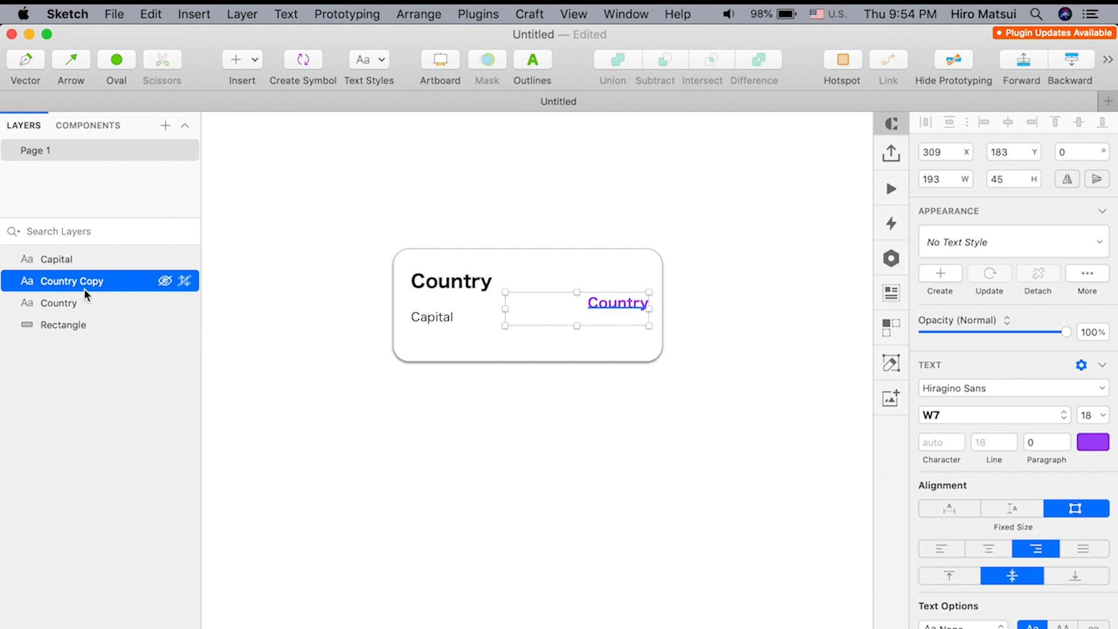
double_click(70, 280)
text(Language)
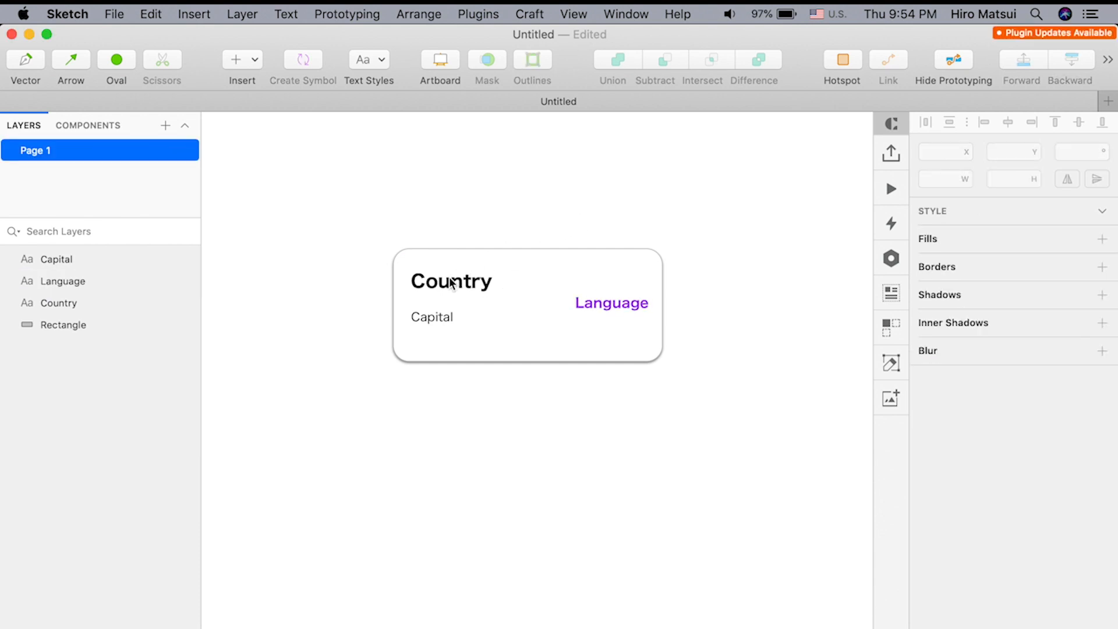
Prefix the layer names as #Capital, #Language, #Country and #Rectangle so the sheet data fills them
click(450, 280)
text(#)
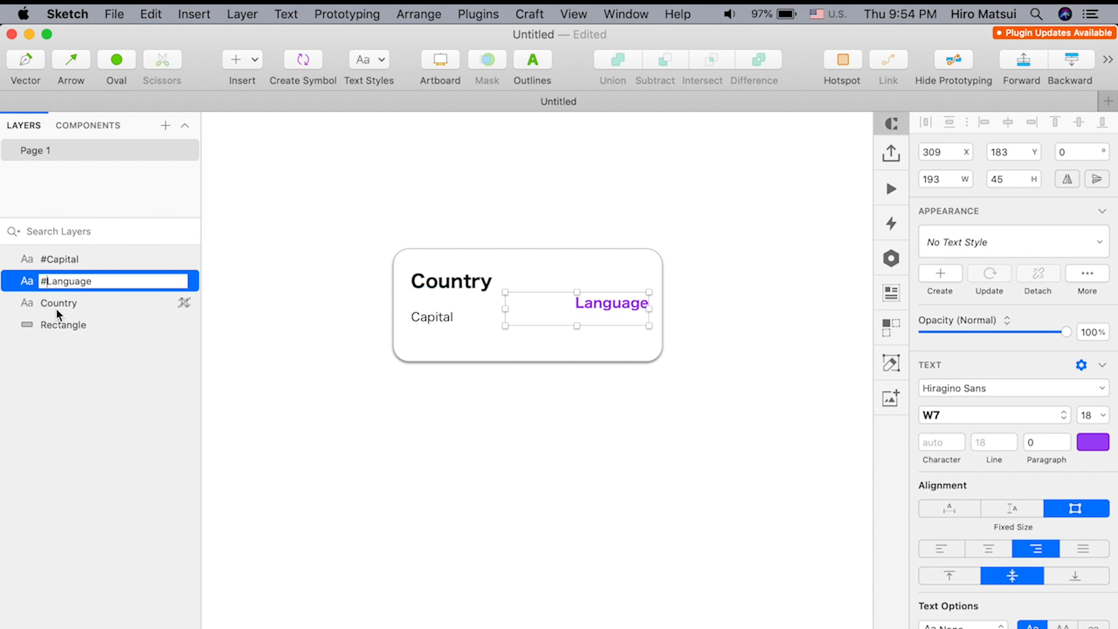
click(59, 302)
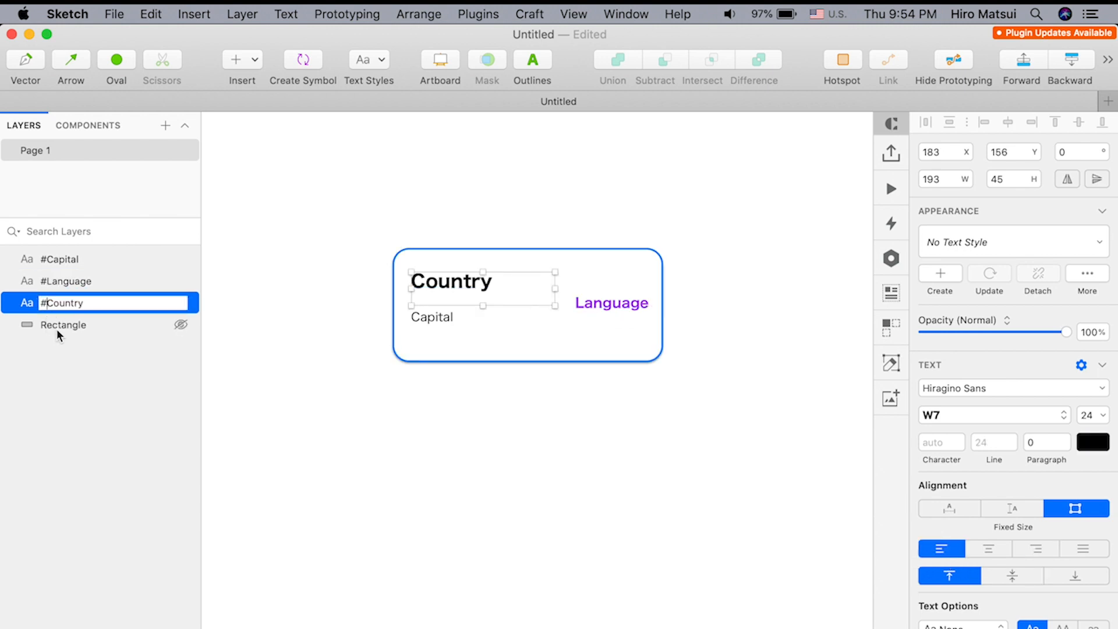
click(63, 324)
text(#)
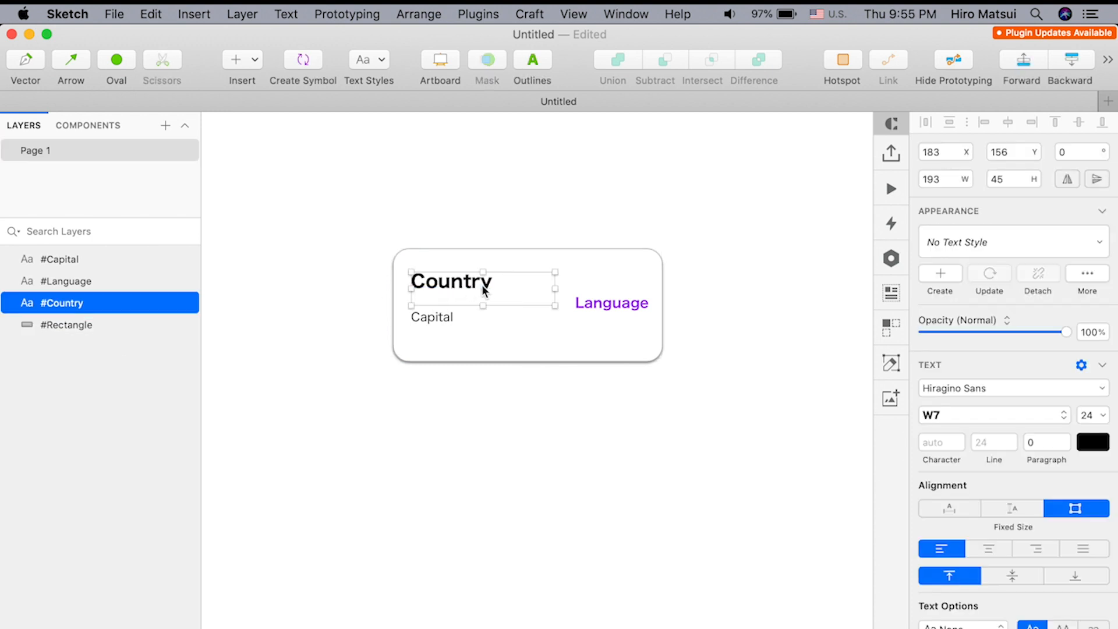
click(60, 258)
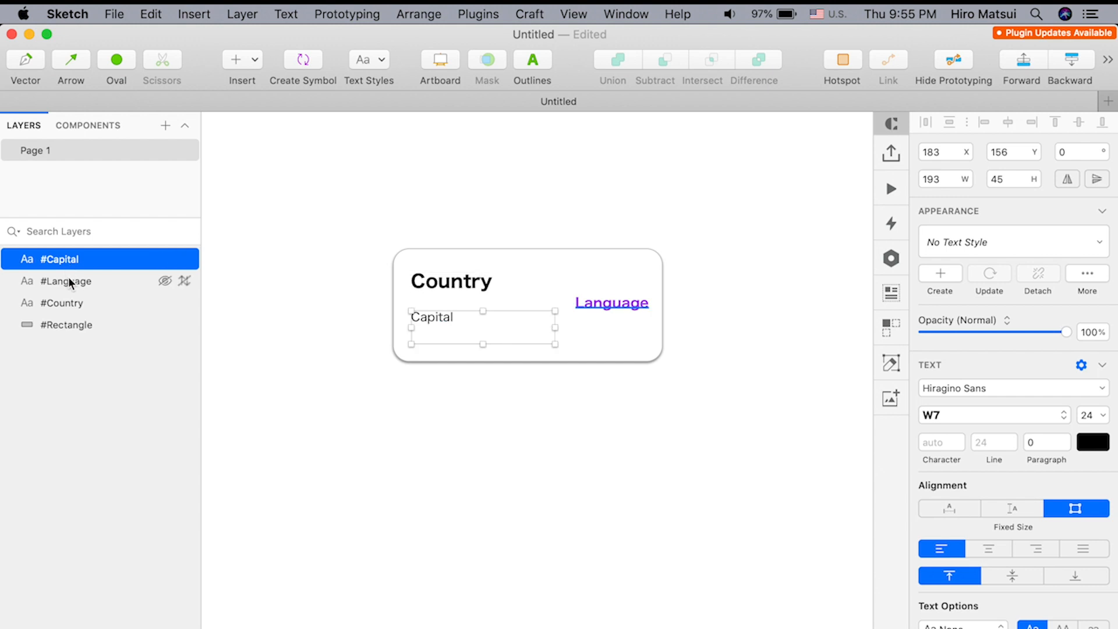
click(67, 281)
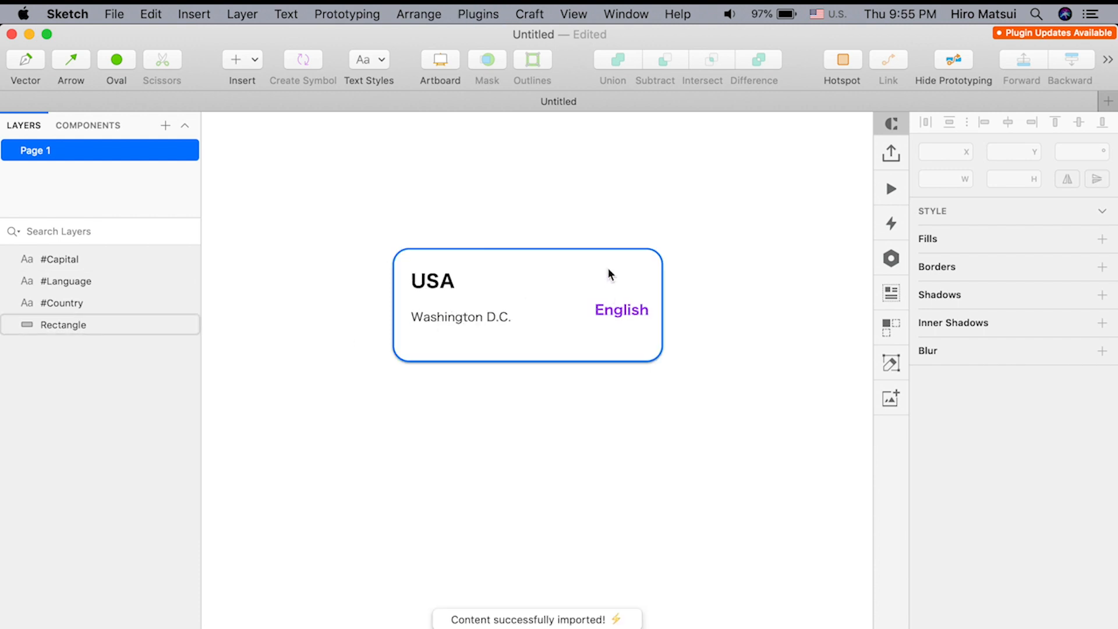
click(620, 310)
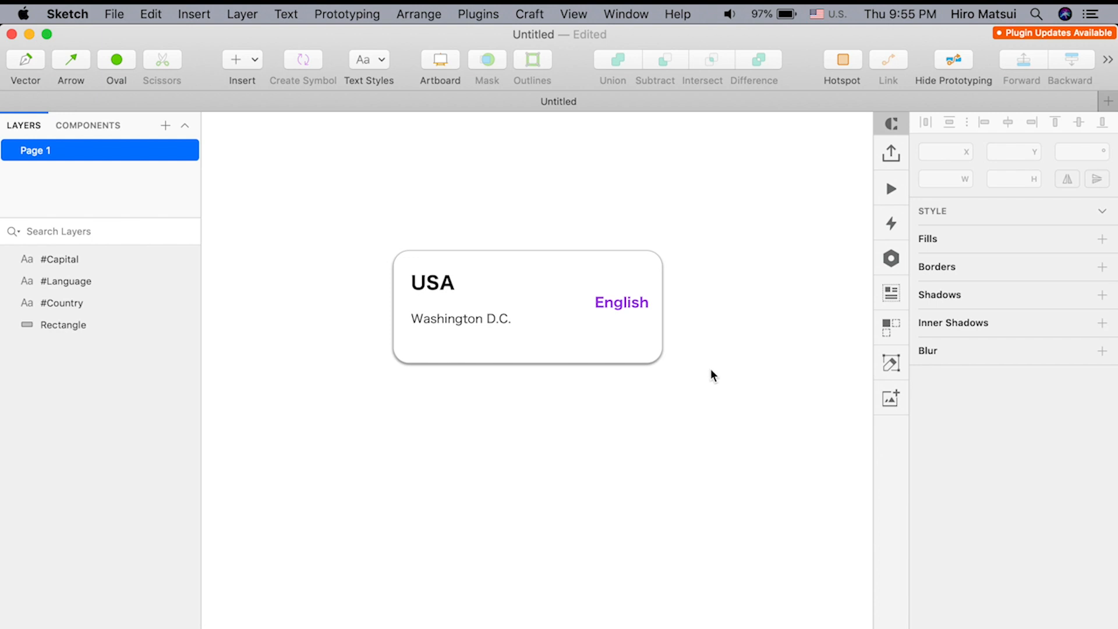
mouse_move(711, 380)
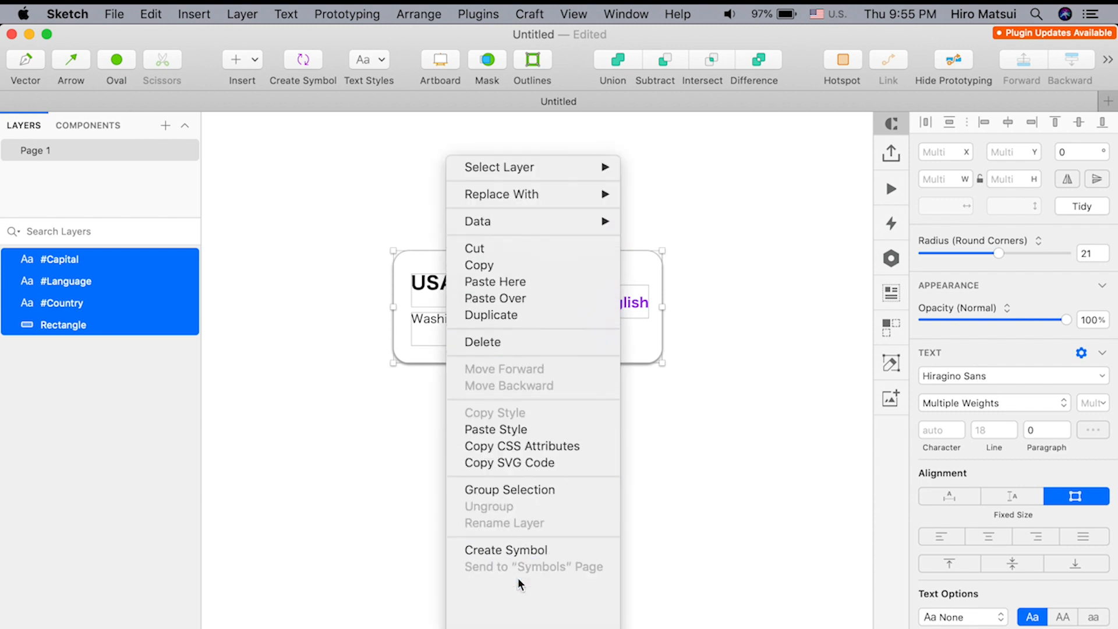
Create a symbol from the selected card layers
click(505, 549)
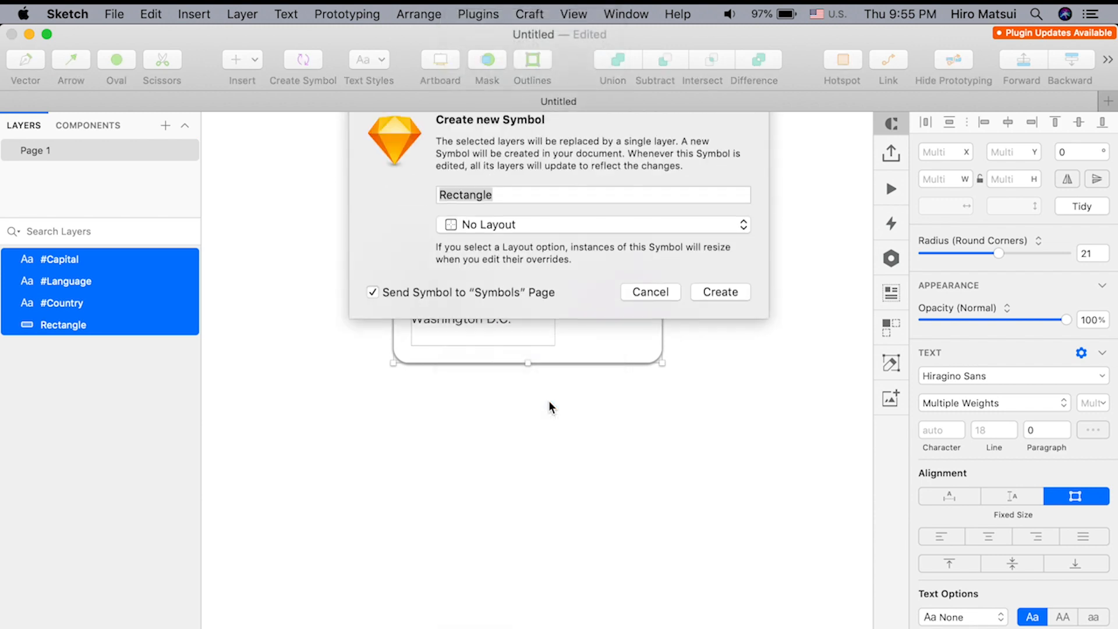
click(720, 292)
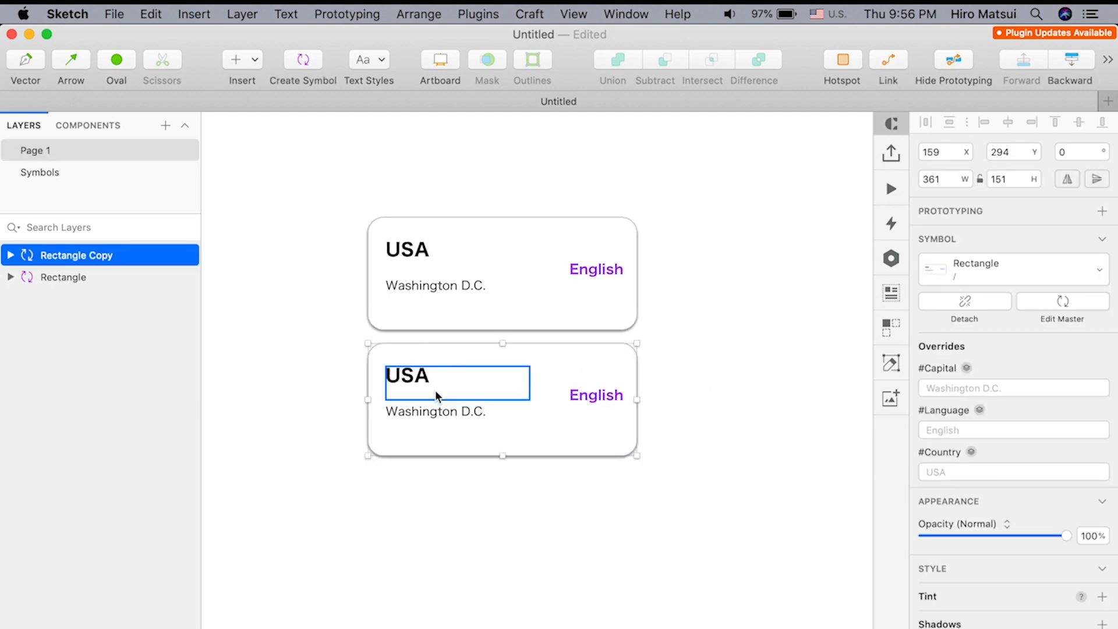
Rename the lower card instance's layer to 'item.2'
click(595, 394)
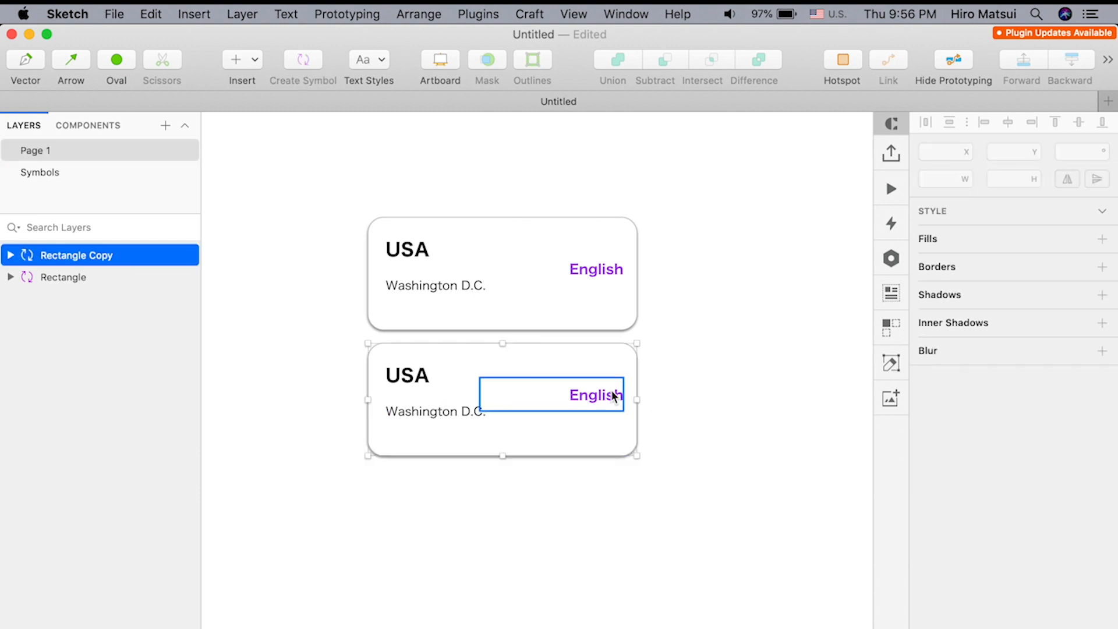
click(77, 256)
text(itemn)
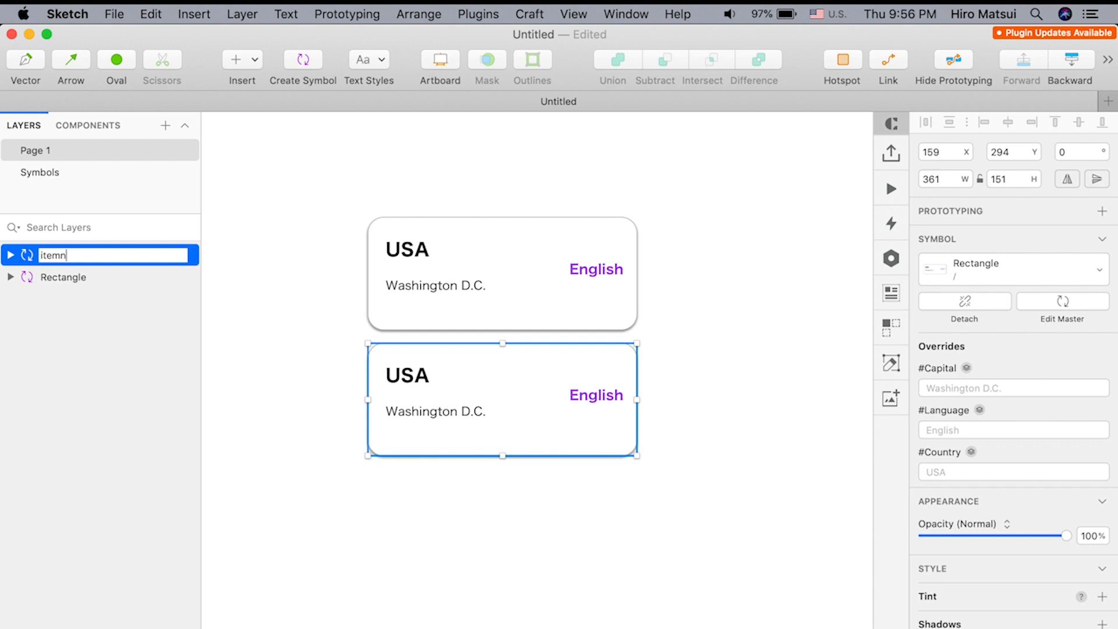
key(Backspace)
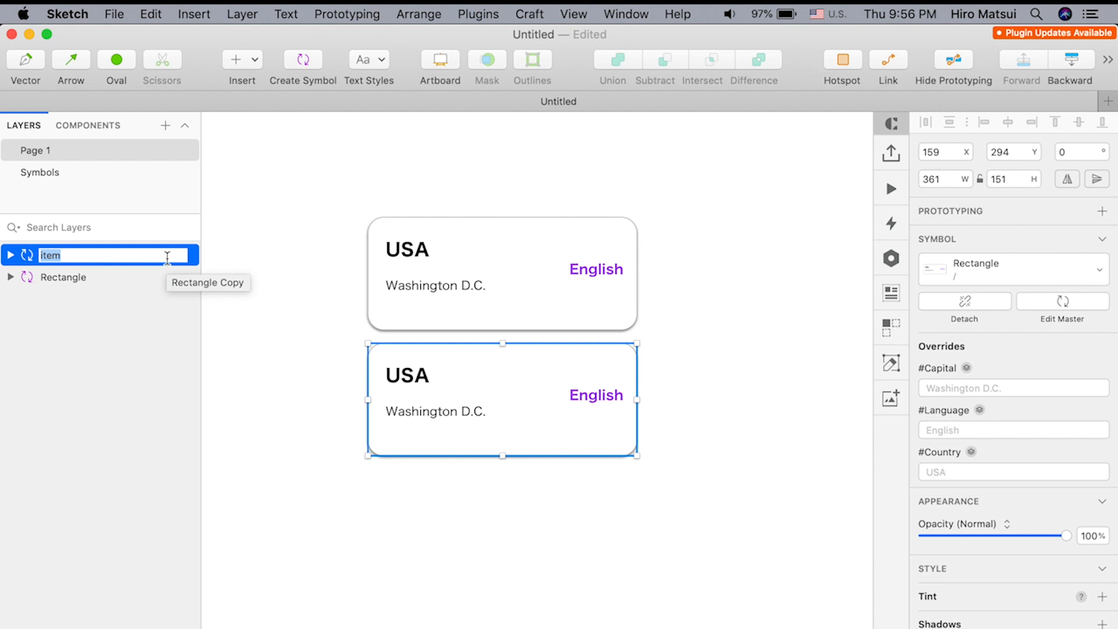
text(.2)
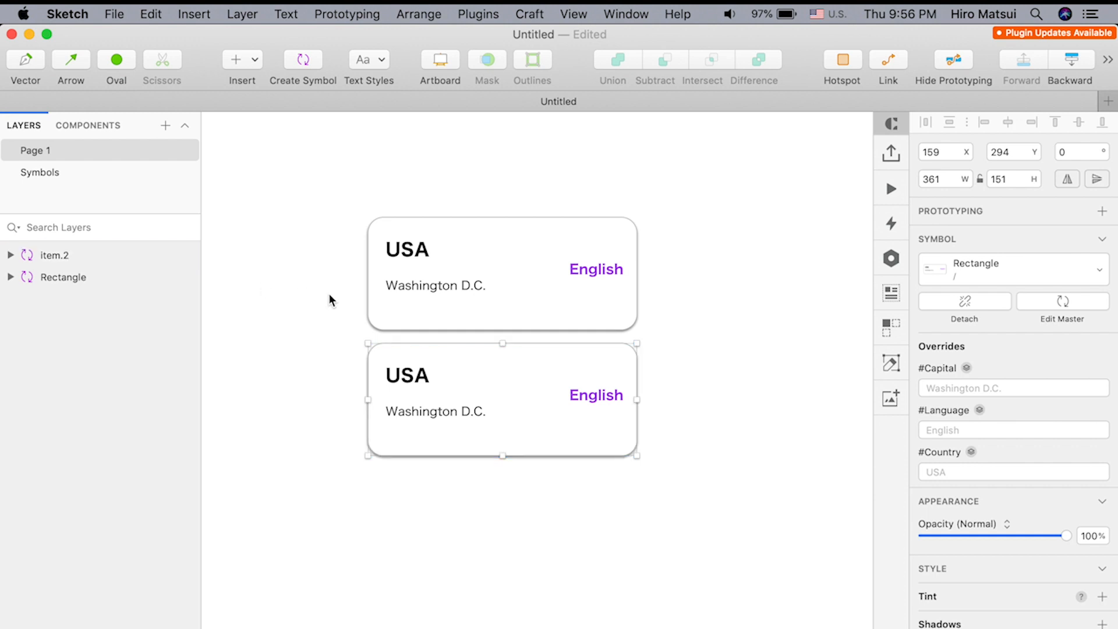
click(36, 150)
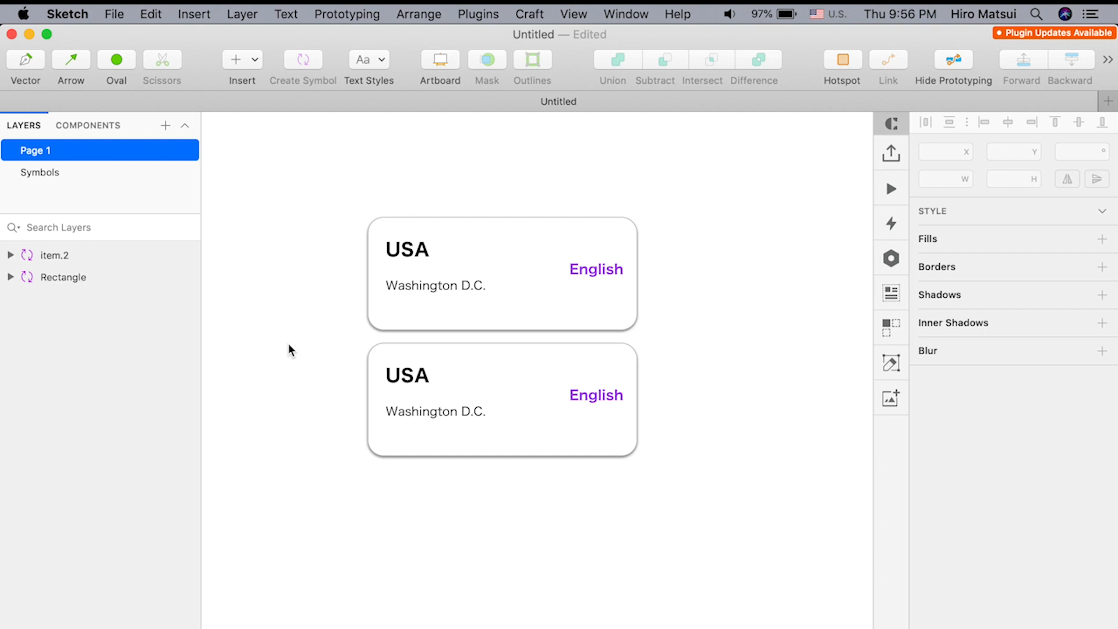
click(479, 14)
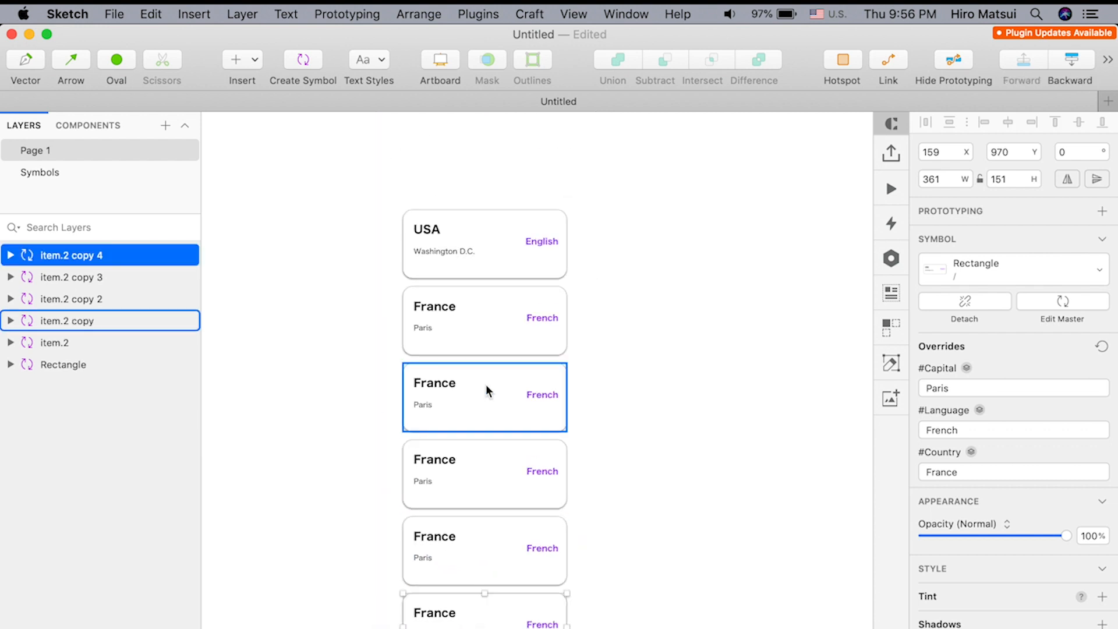
Reorder the duplicated card layers and rename the fourth one to item.4
click(53, 343)
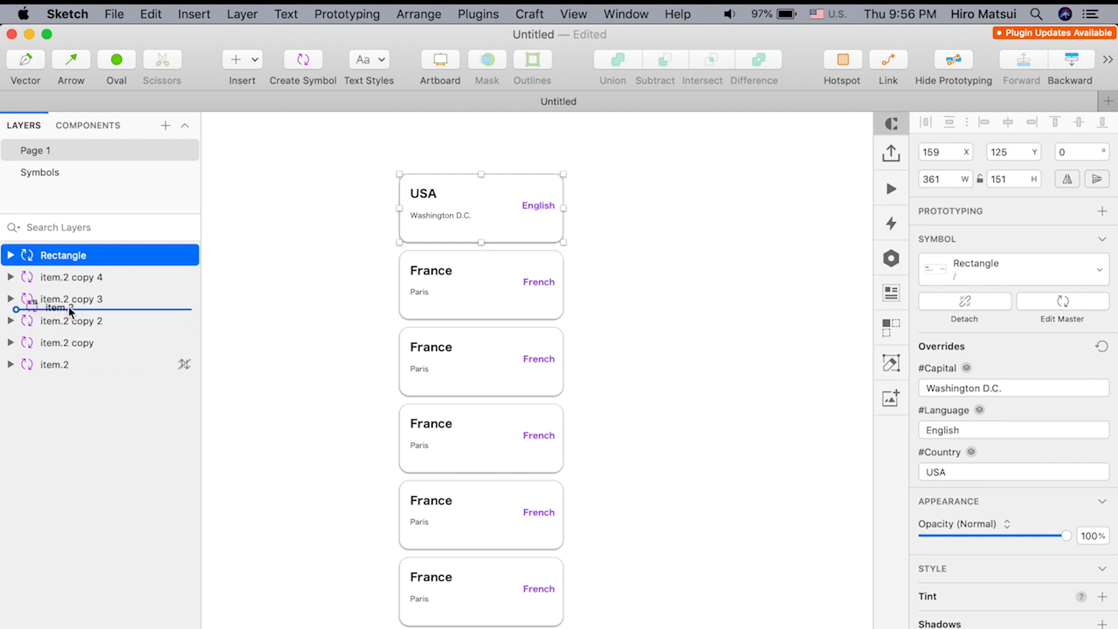
click(61, 277)
text(item.3)
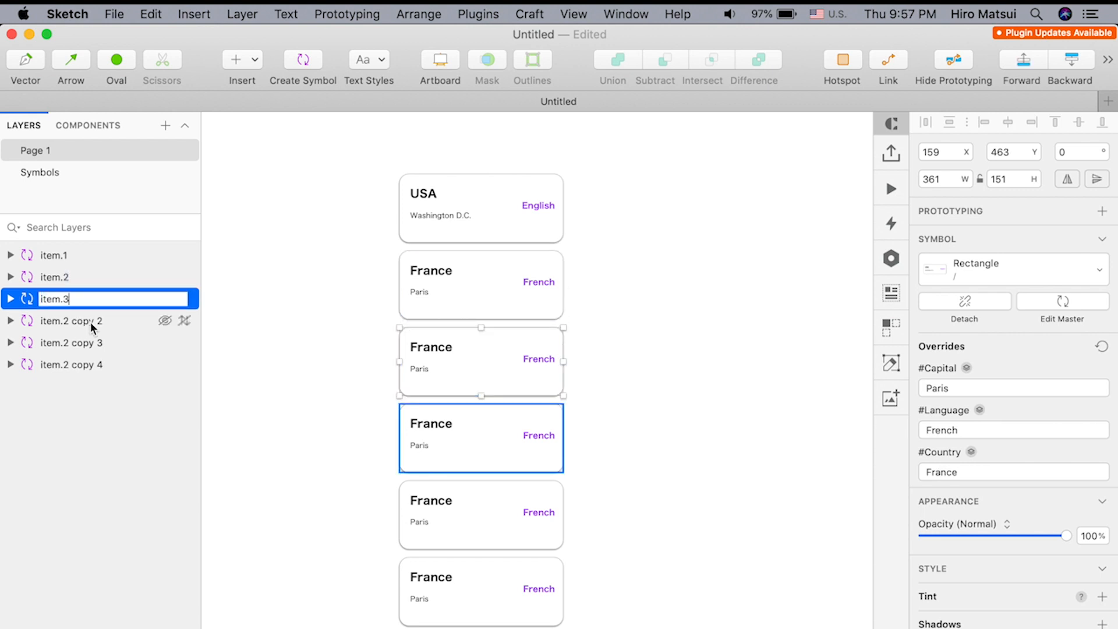
click(39, 172)
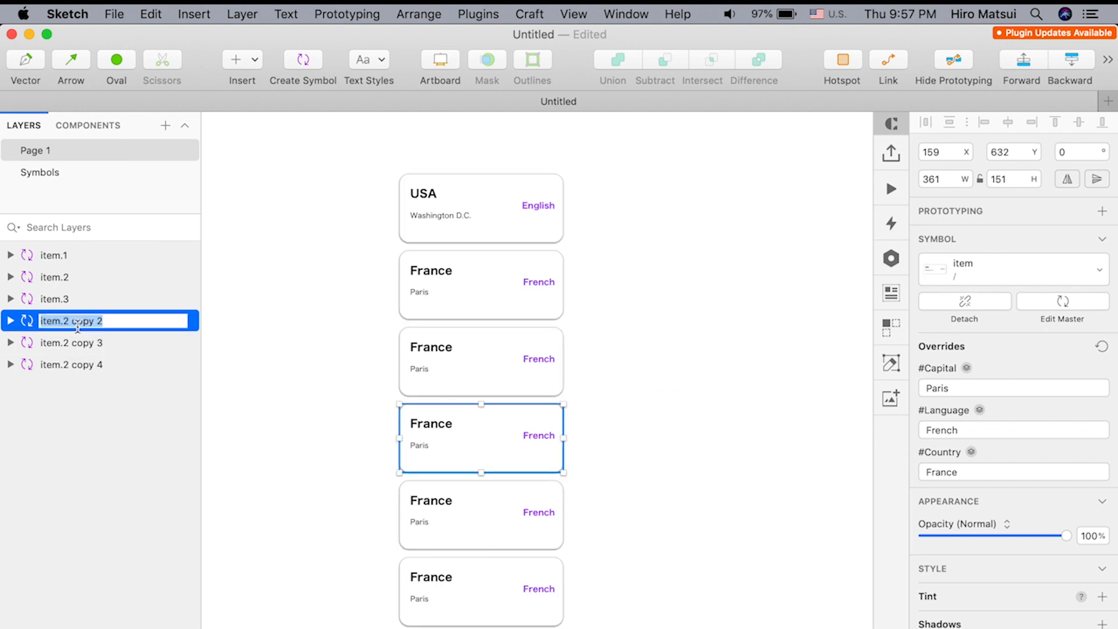
text(item.4)
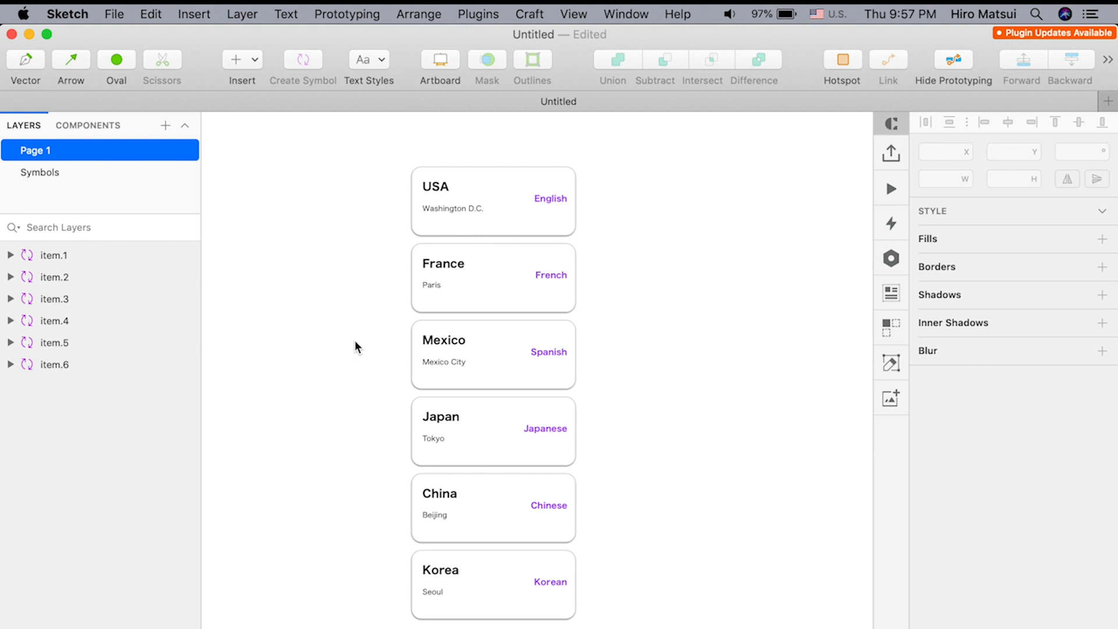
mouse_move(644, 258)
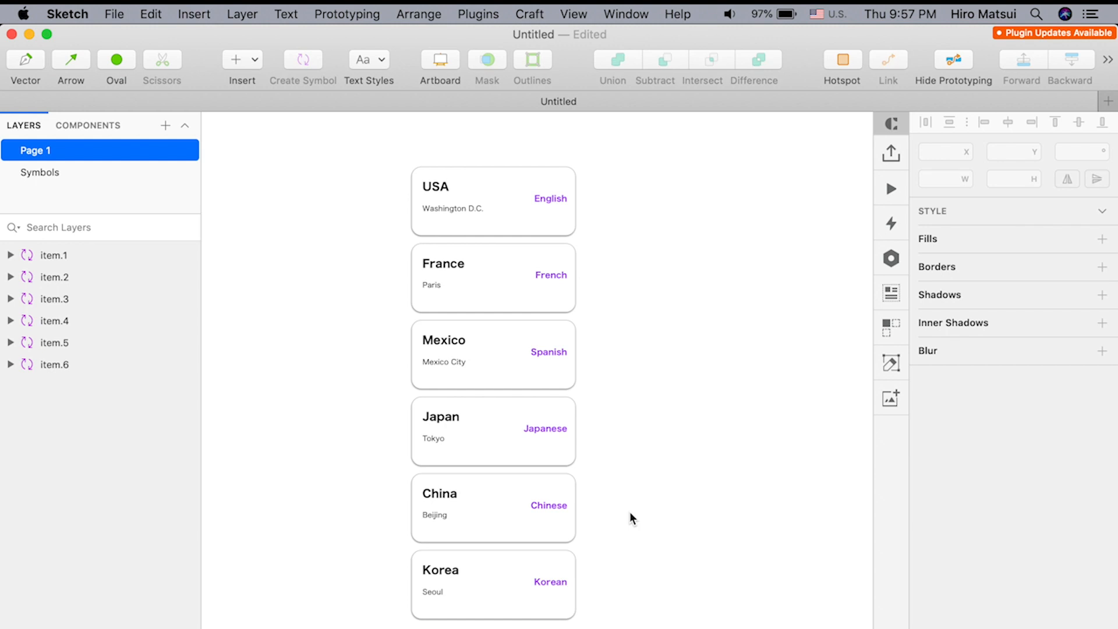
Delete the other instances and rename the remaining USA card's layer to item.x
click(495, 201)
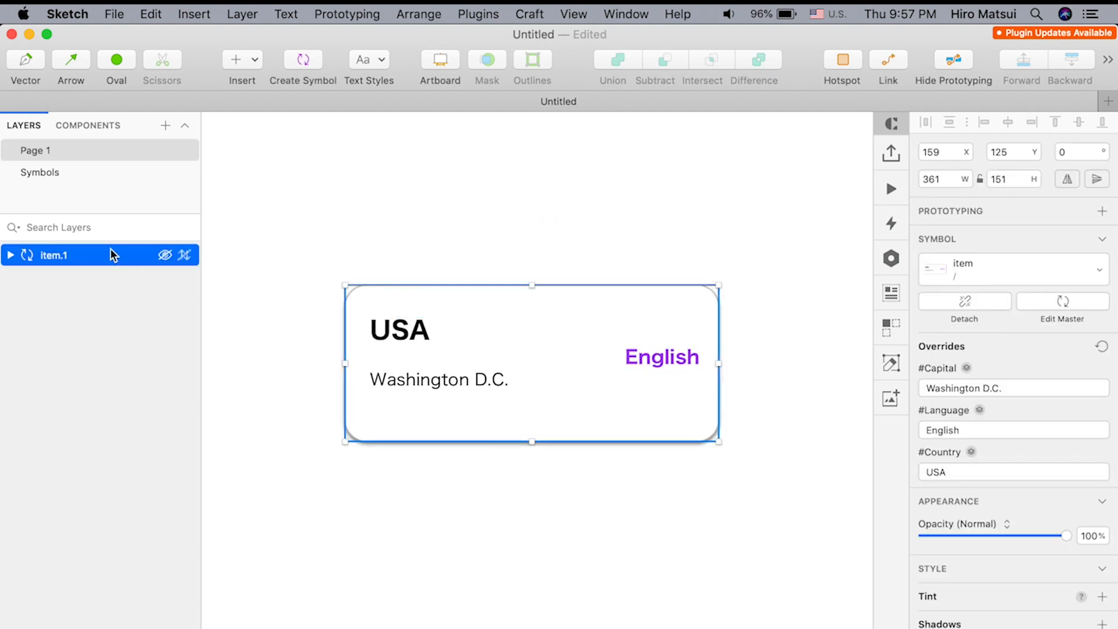
double_click(52, 256)
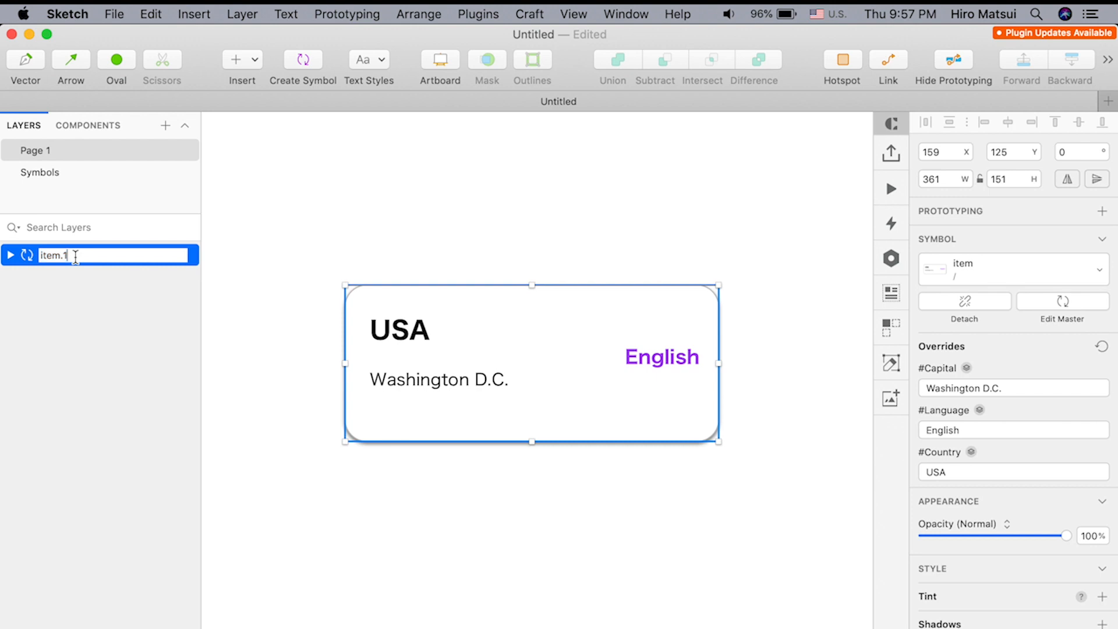
text(xico)
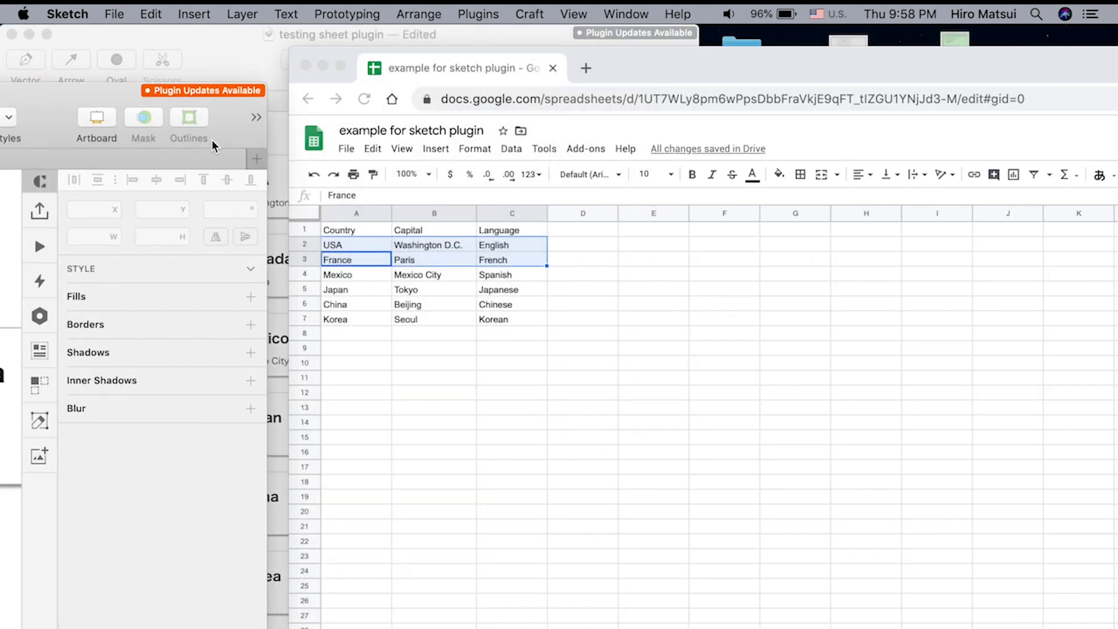
click(356, 333)
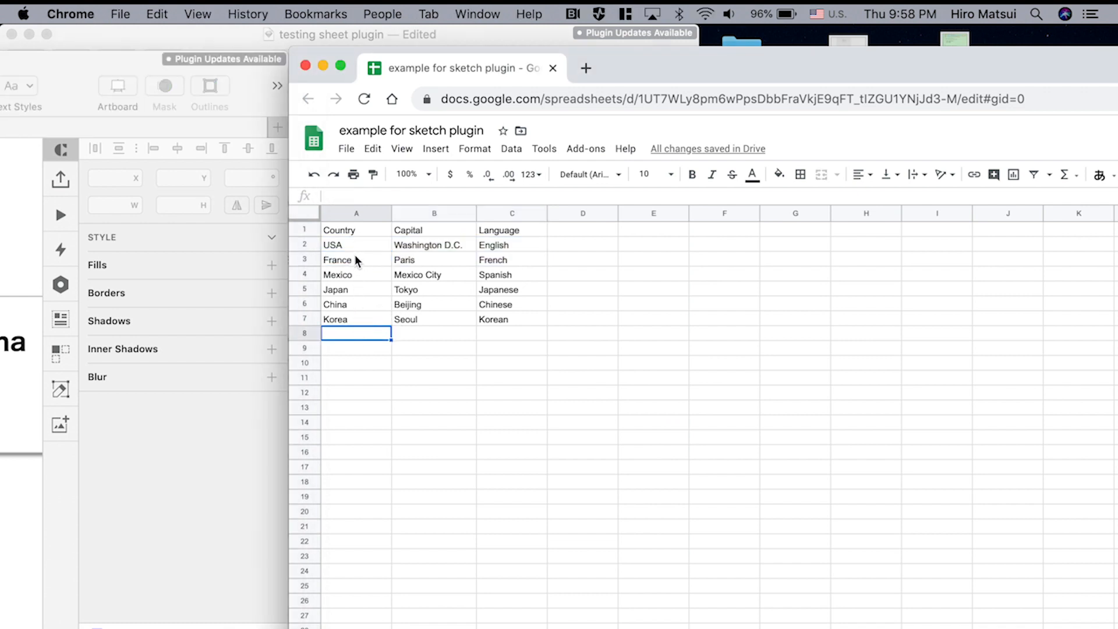
click(356, 259)
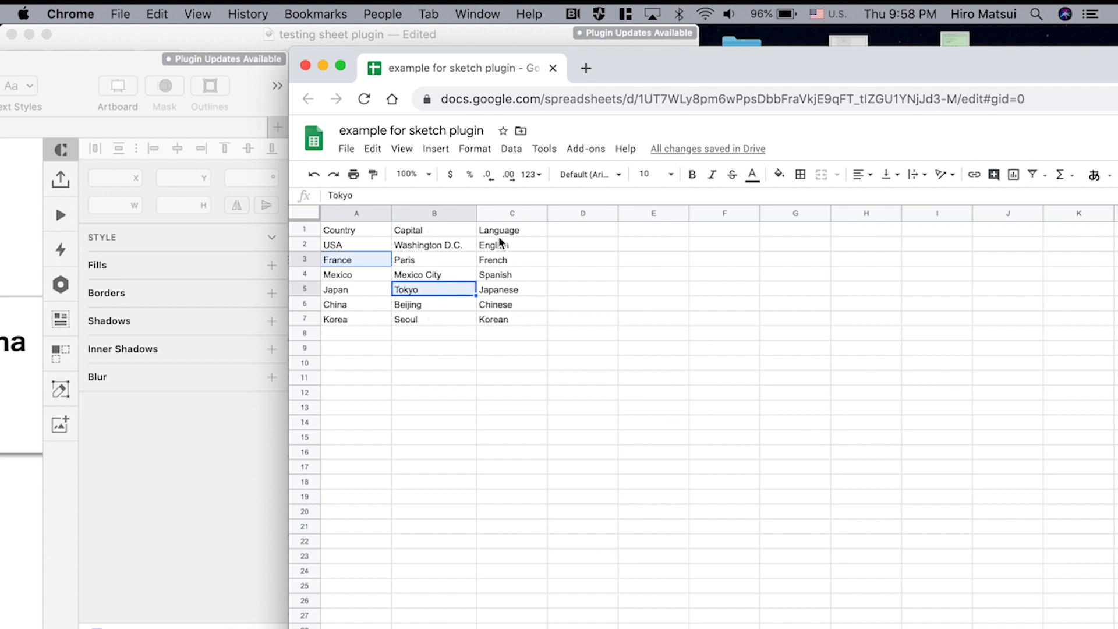
click(512, 260)
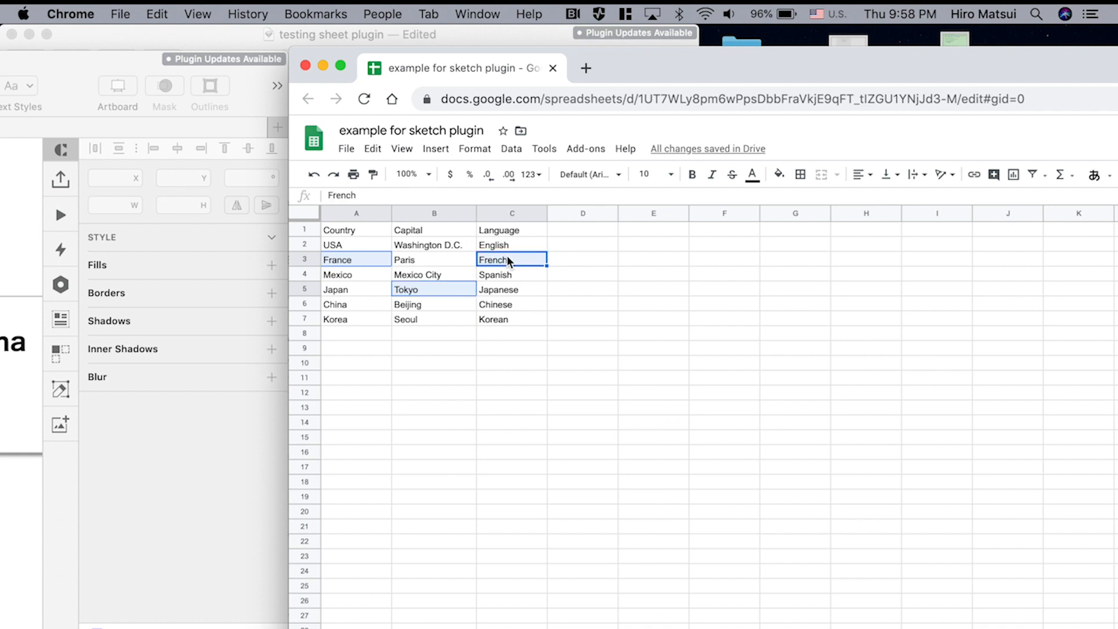
click(510, 304)
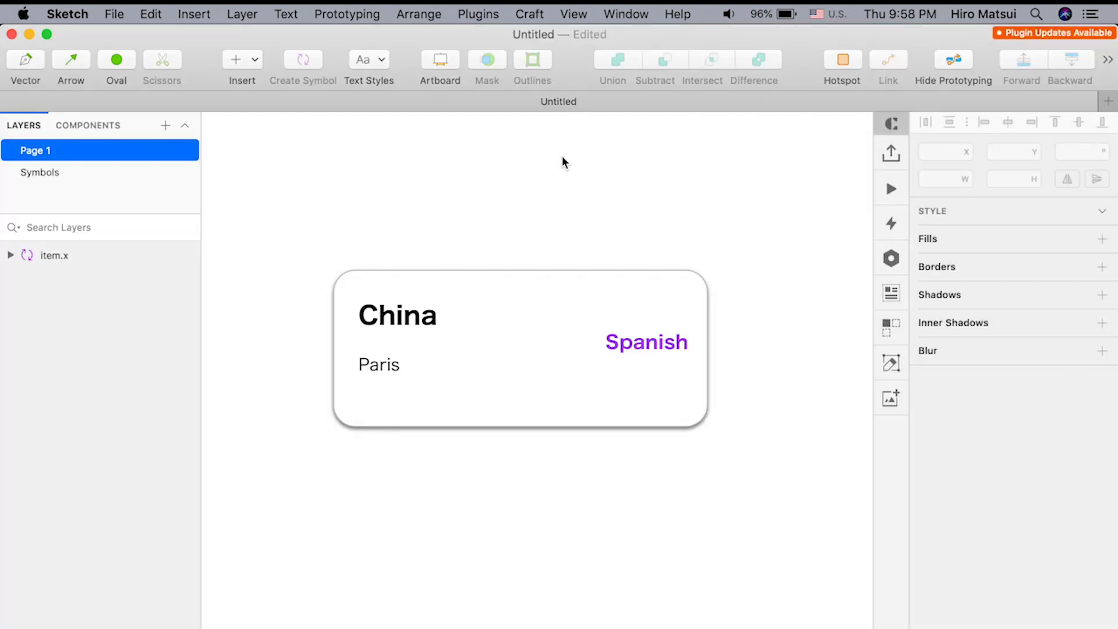
mouse_move(556, 179)
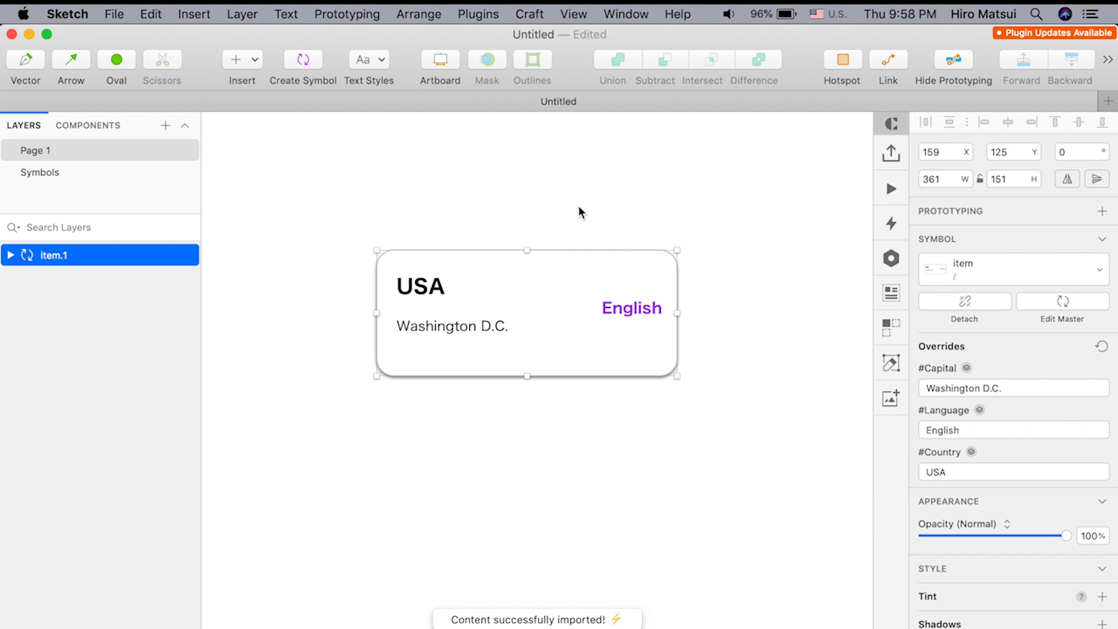
mouse_move(690, 410)
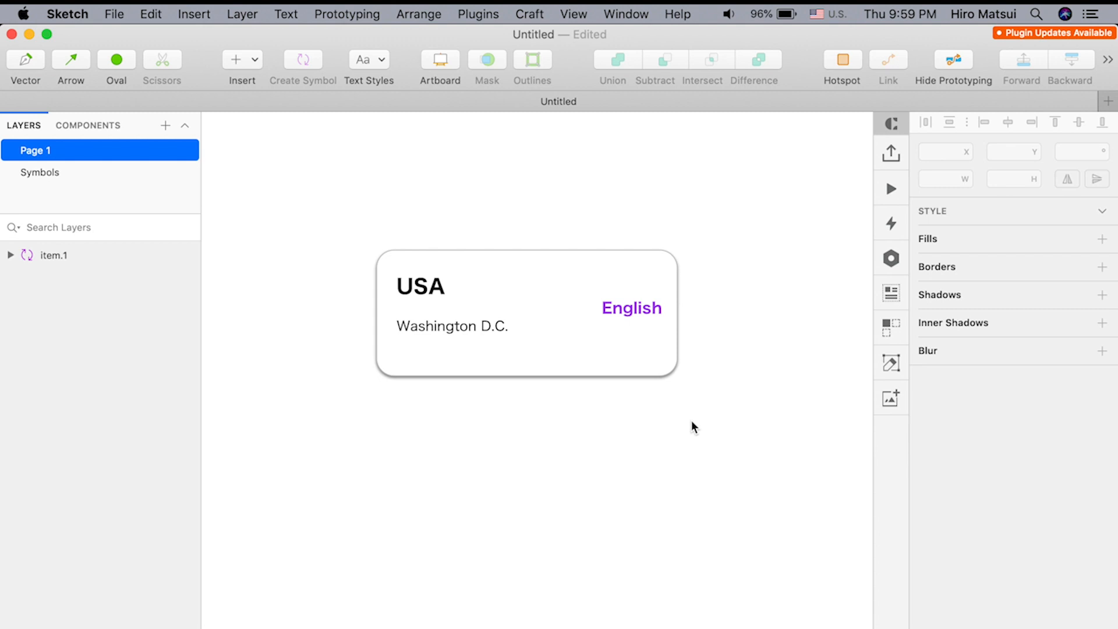
mouse_move(720, 418)
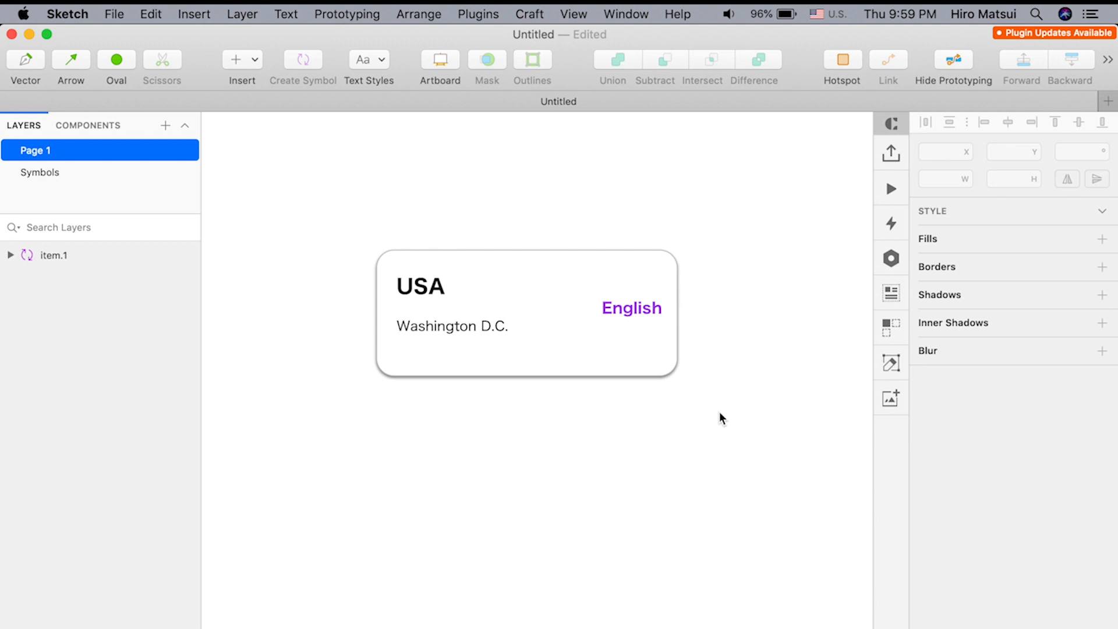
mouse_move(330, 235)
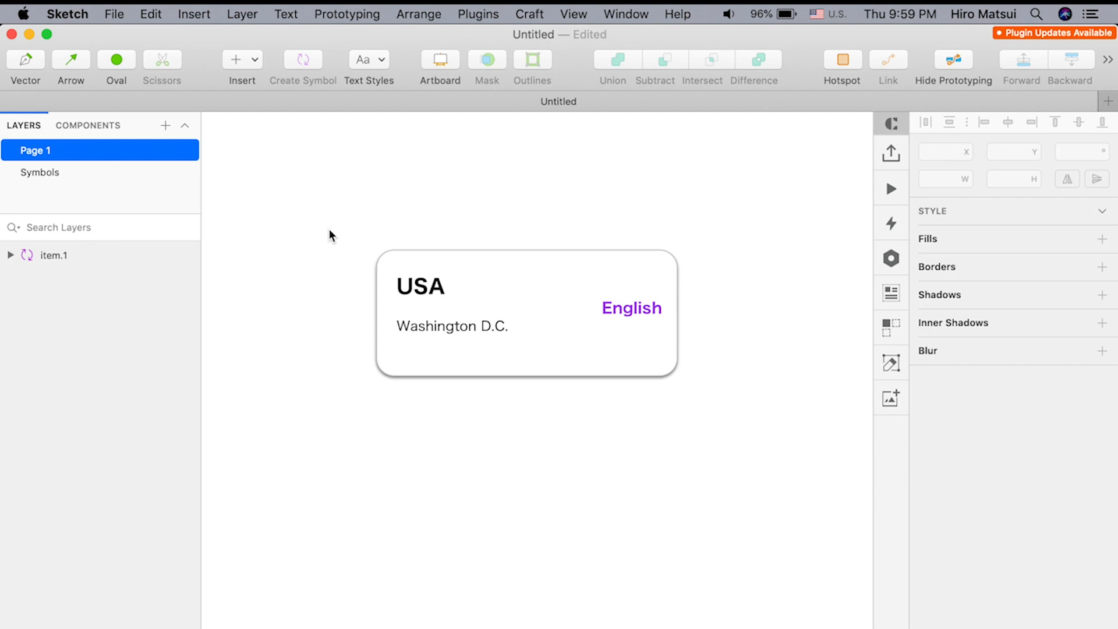